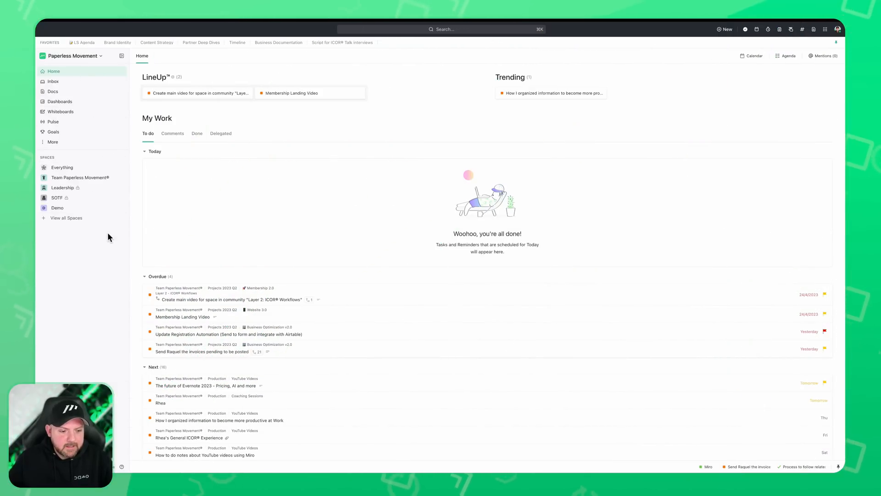
mouse_move(657, 127)
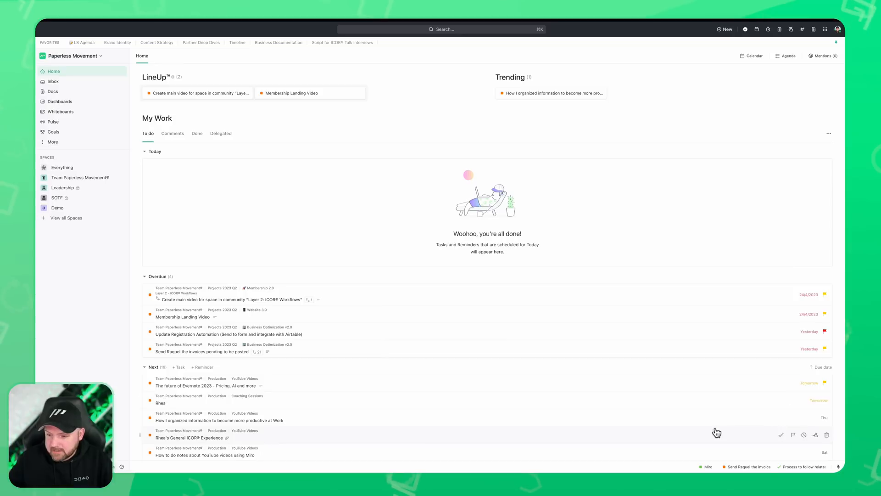
mouse_move(745, 29)
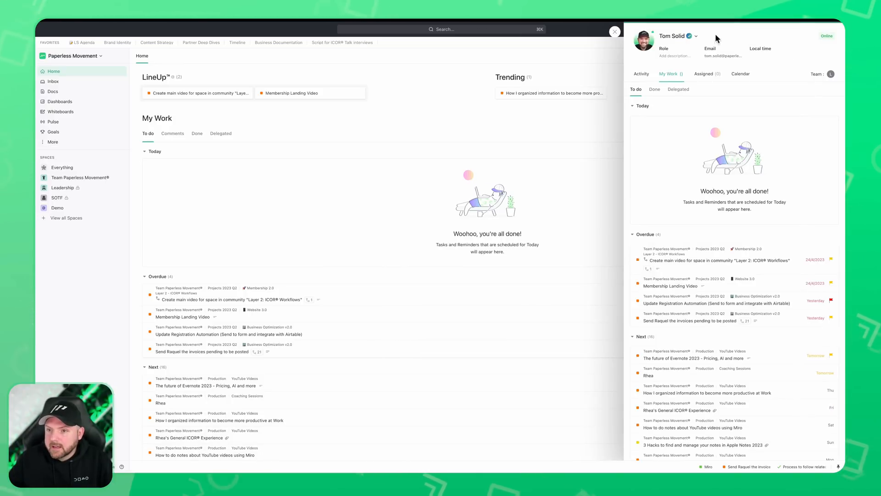
- Close the profile panel and preview the Reminder and Chat creation popups, dismissing each
left_click(614, 31)
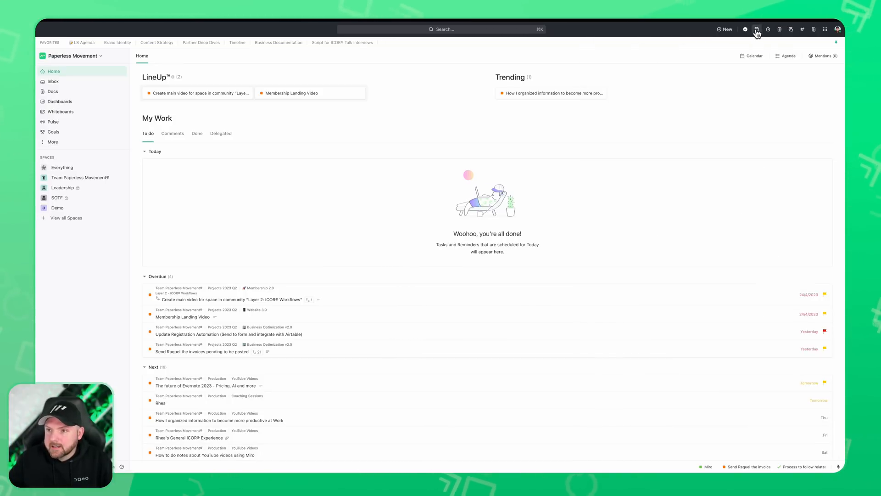
mouse_move(768, 29)
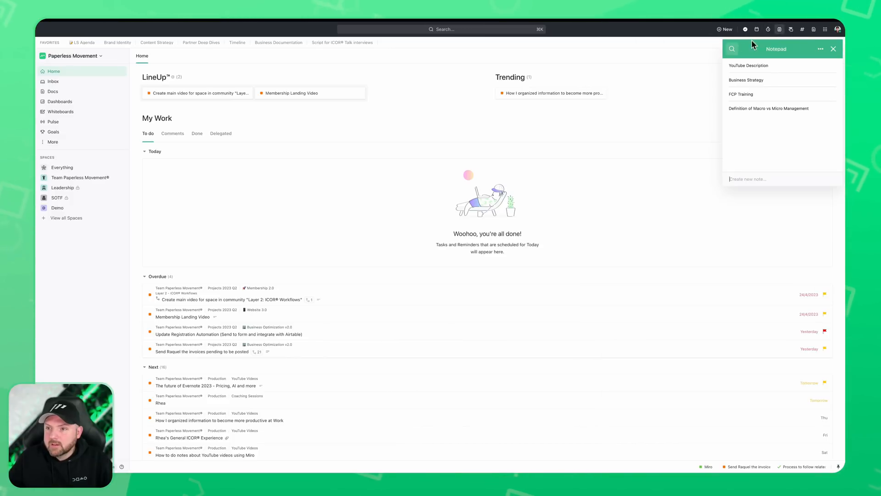
left_click(789, 29)
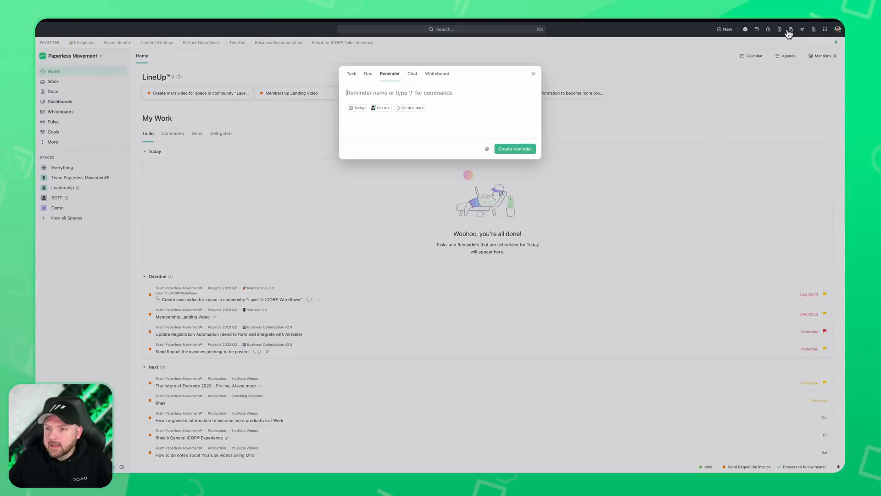
left_click(412, 74)
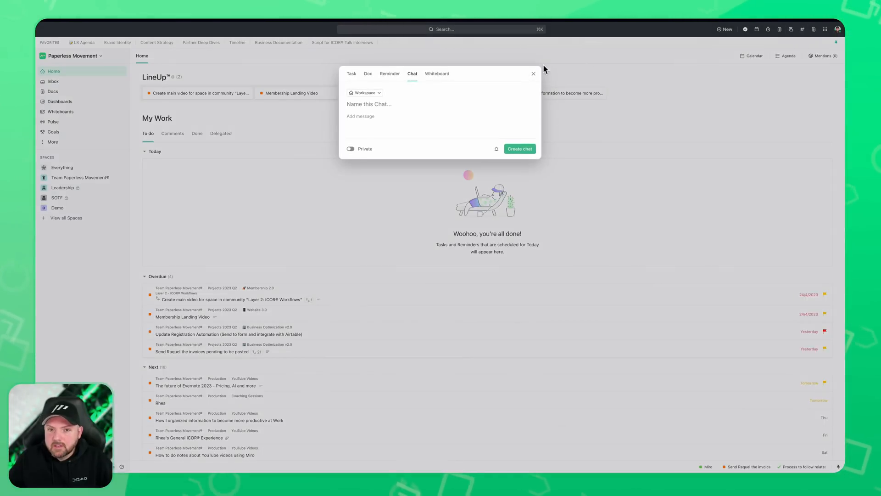
left_click(532, 74)
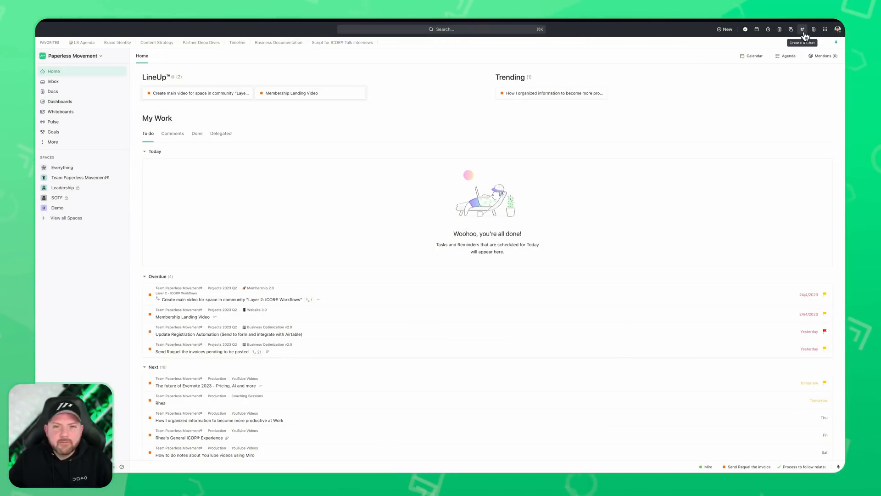
left_click(802, 29)
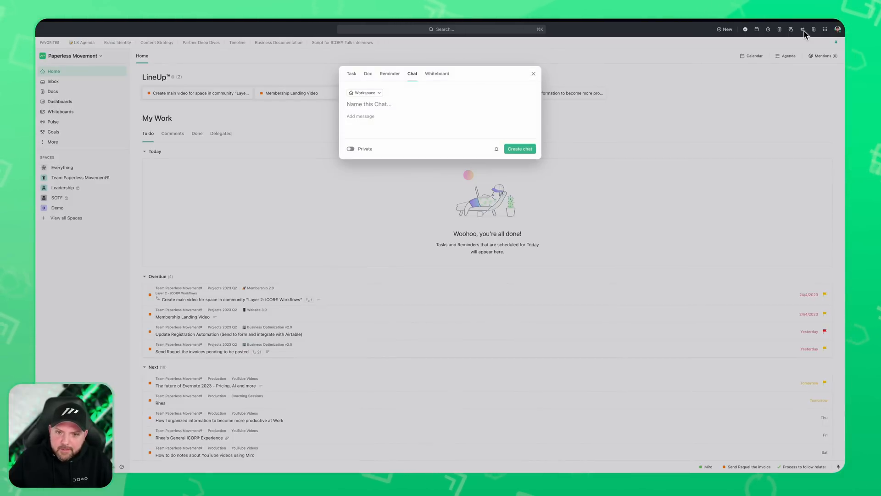
mouse_move(393, 93)
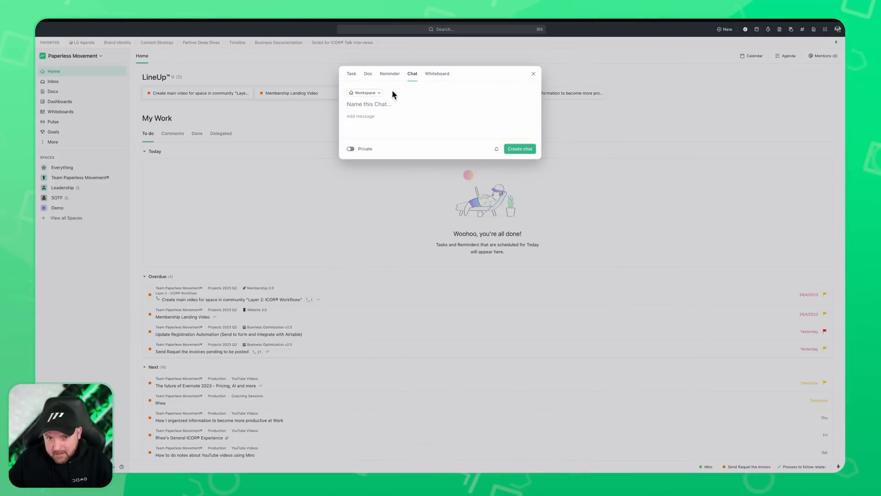
left_click(532, 73)
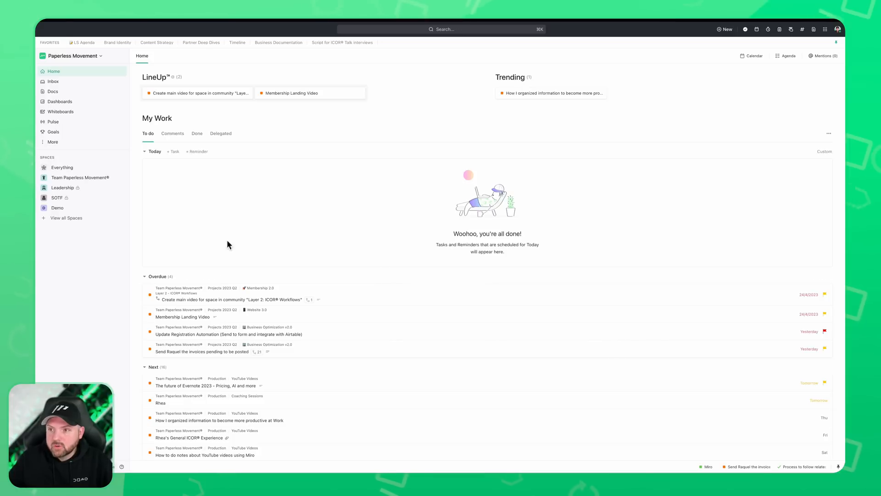
mouse_move(85, 77)
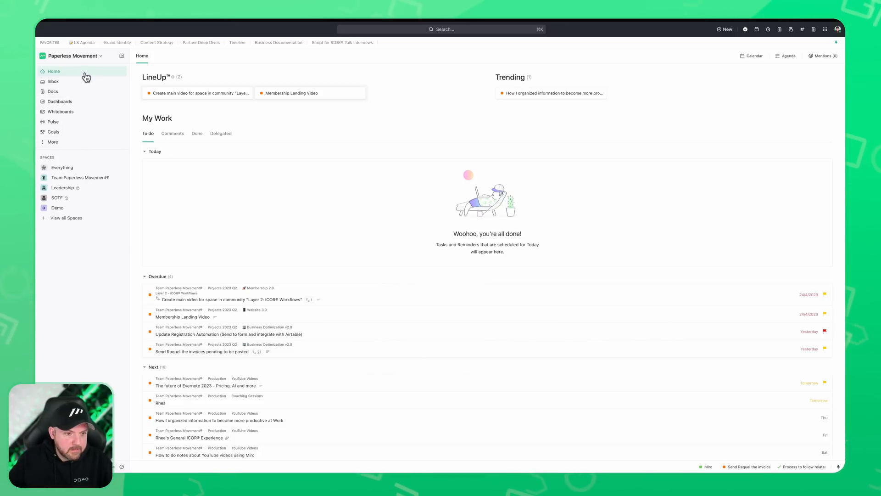
mouse_move(786, 56)
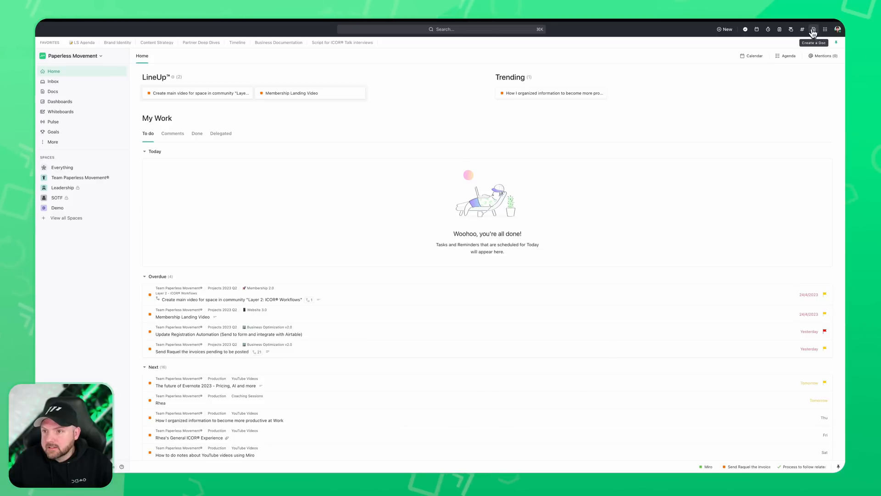
- Pin Notepad, Record and Whiteboard from the Open Tools grid, then show the avatar account menu
left_click(813, 29)
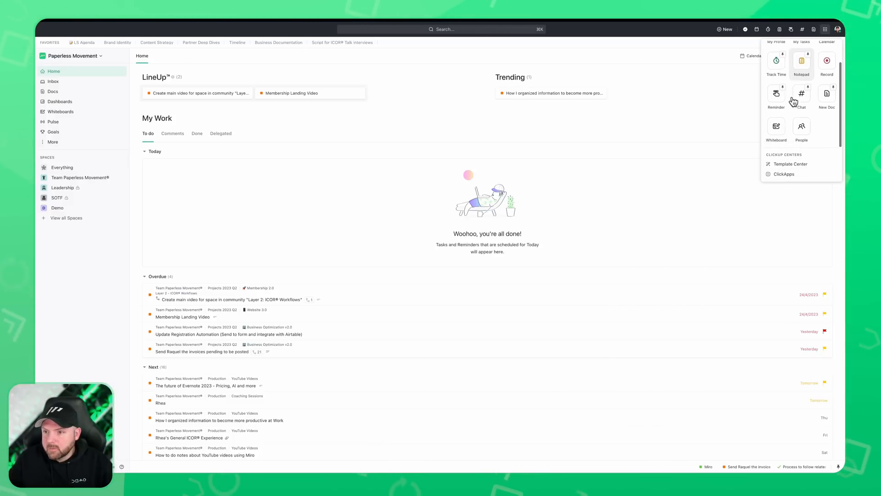
mouse_move(801, 126)
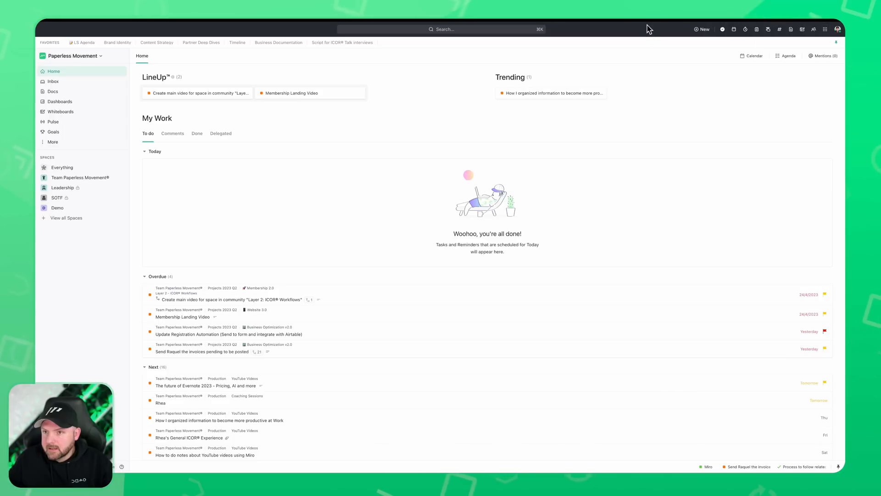
left_click(814, 29)
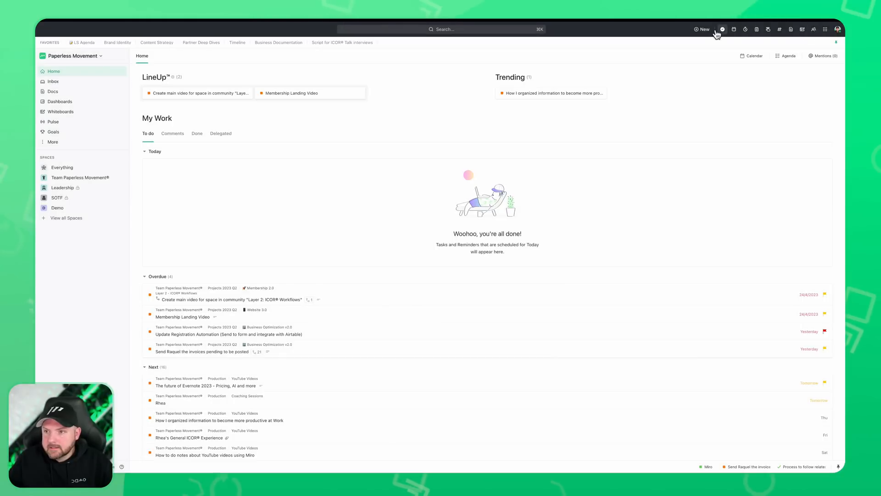
left_click(837, 29)
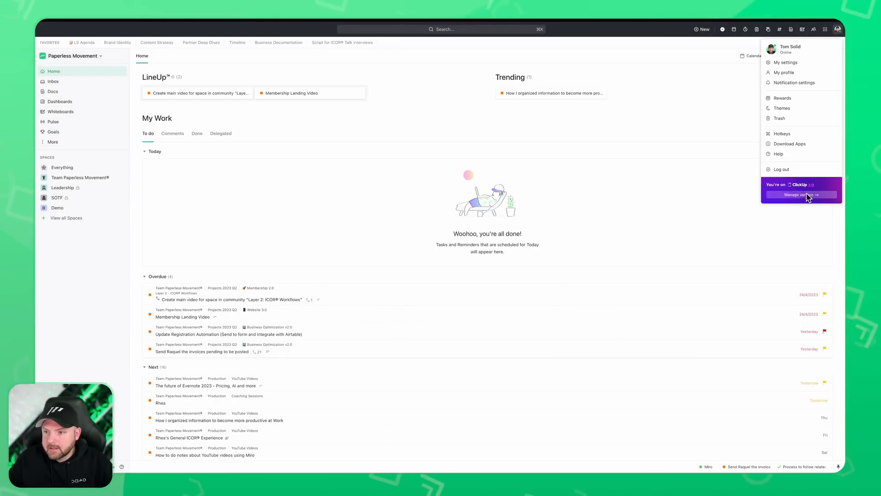
mouse_move(784, 57)
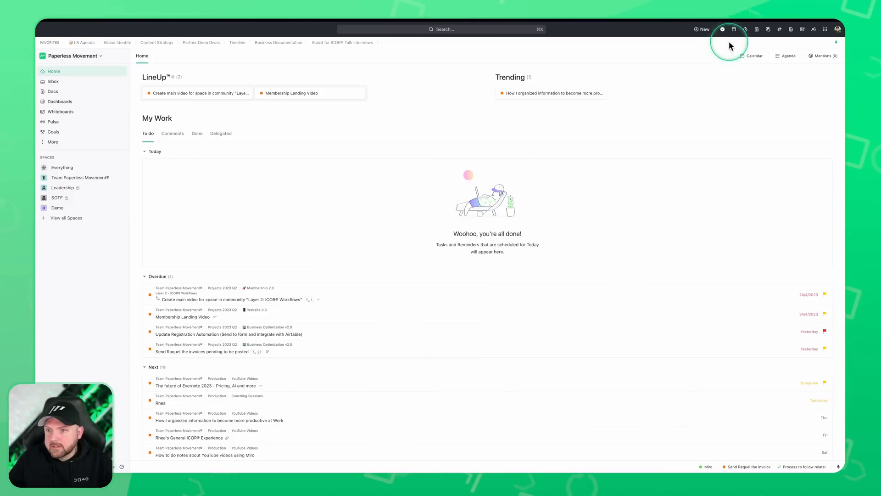
mouse_move(825, 29)
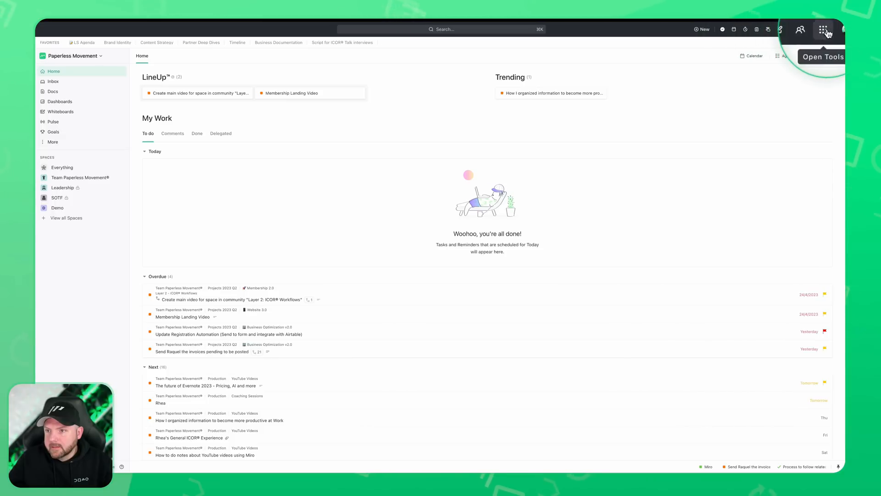
mouse_move(422, 29)
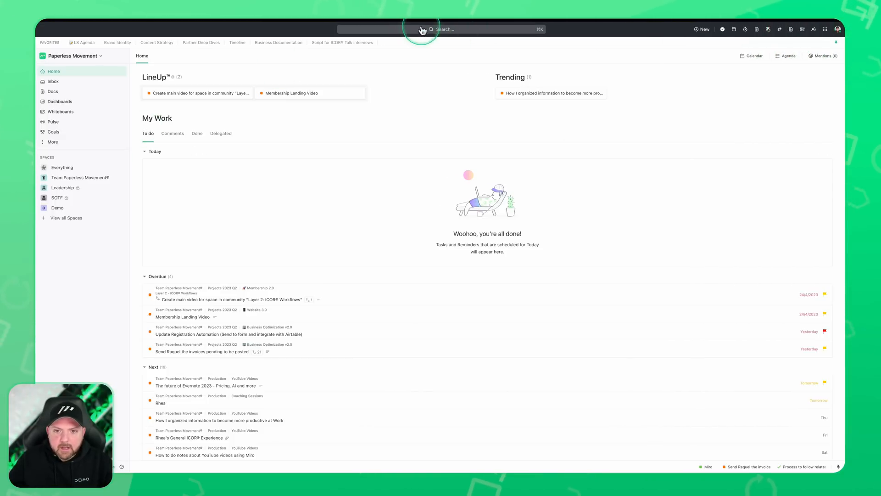
mouse_move(538, 29)
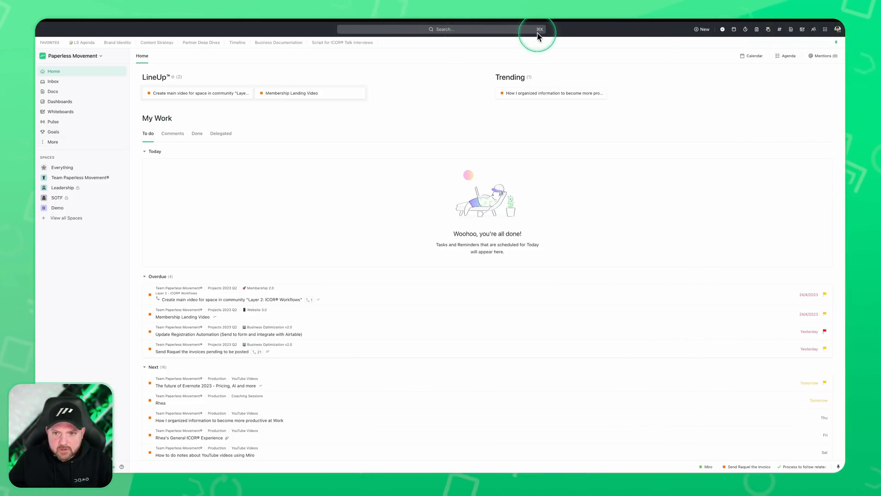
mouse_move(431, 143)
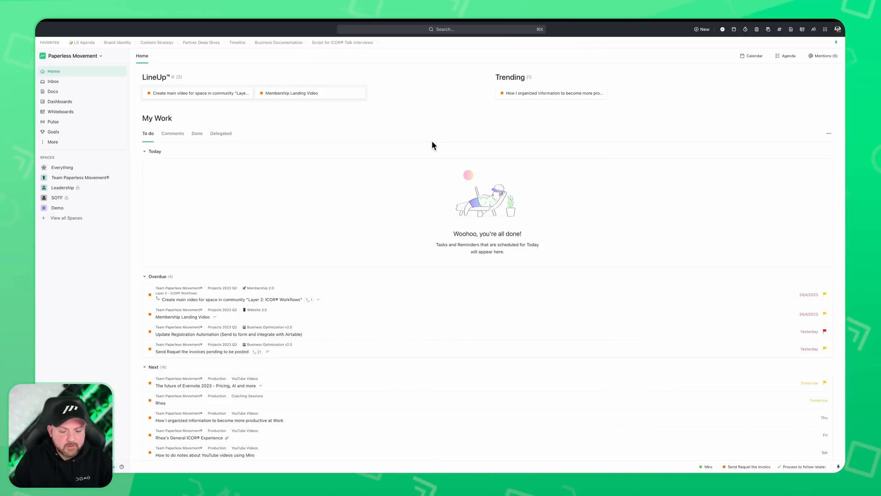
left_click(442, 30)
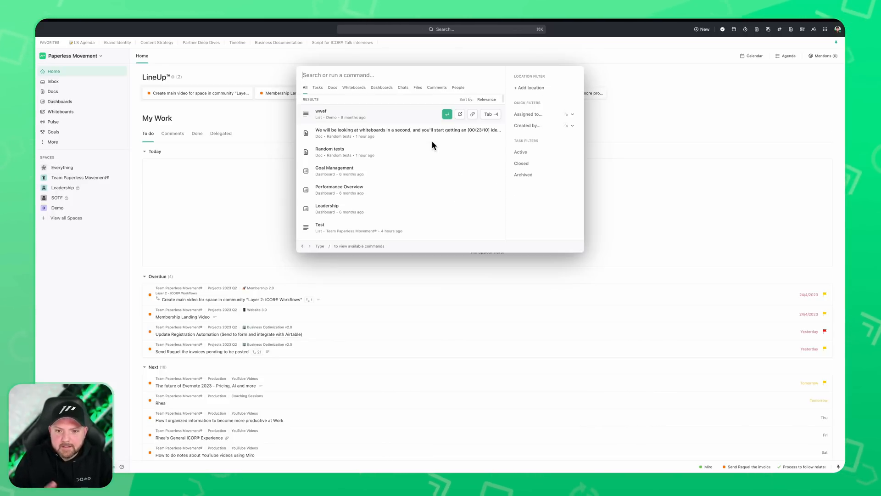
type("/")
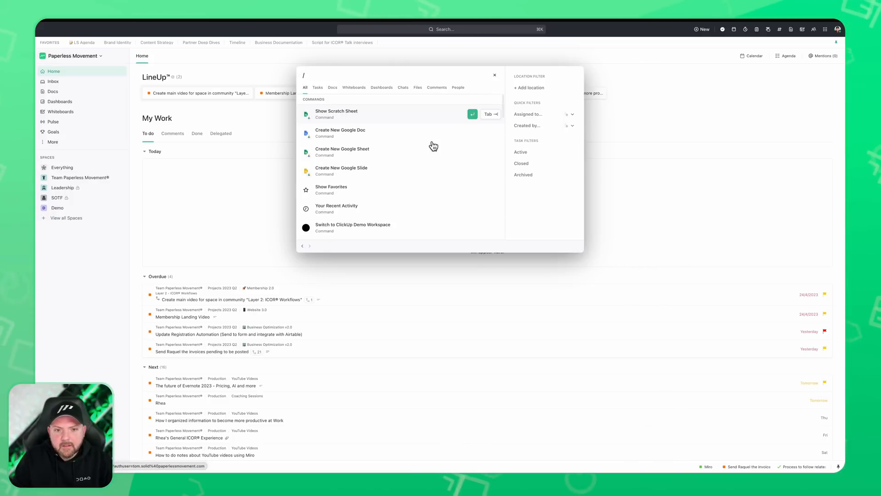
key("Backspace")
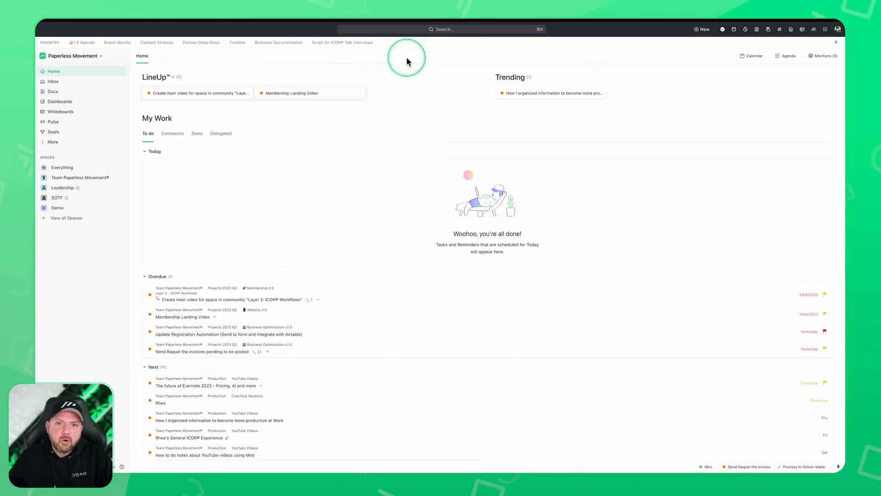
mouse_move(406, 61)
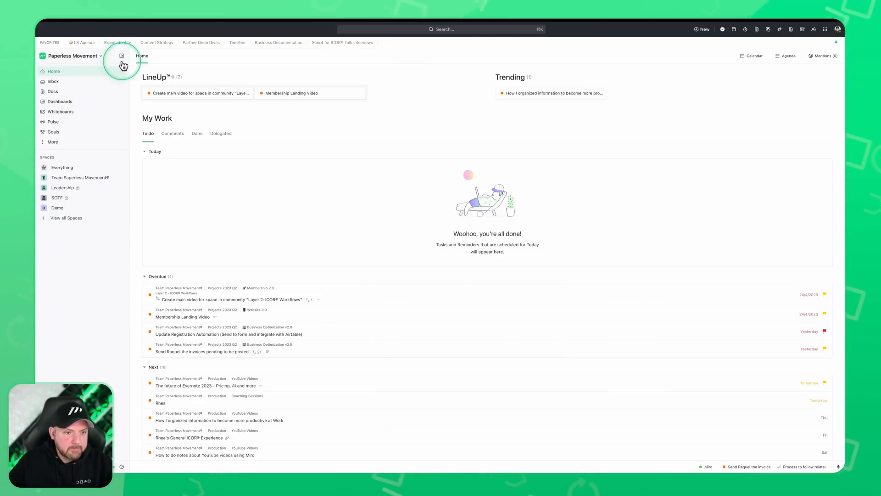
mouse_move(121, 55)
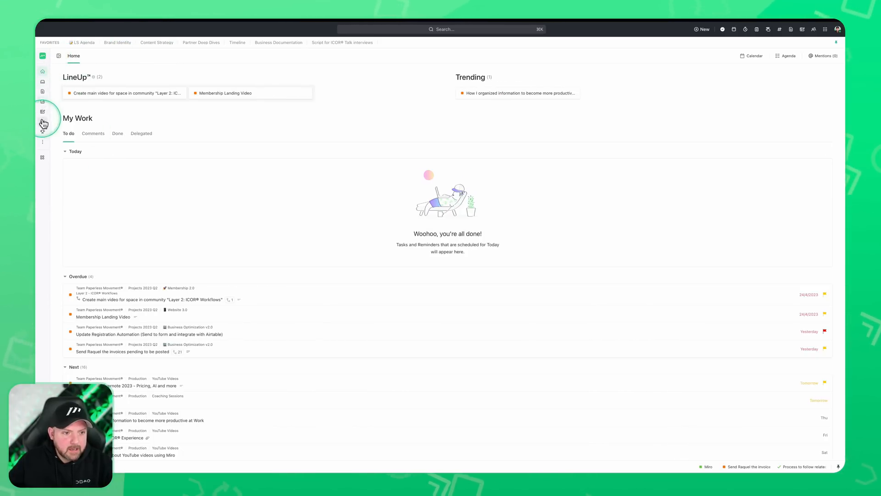
- Expand Team Paperless Movement and its Projects 2023 Q2 and Production folders in the Spaces flyout
left_click(42, 111)
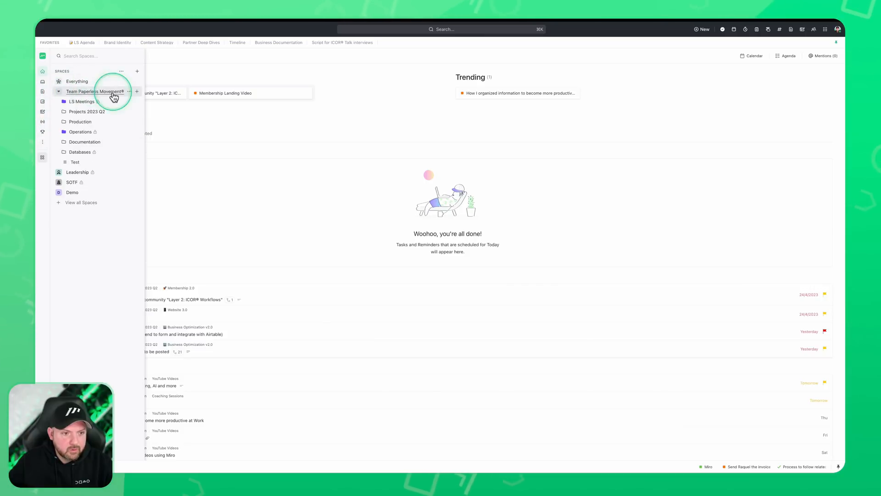
left_click(82, 101)
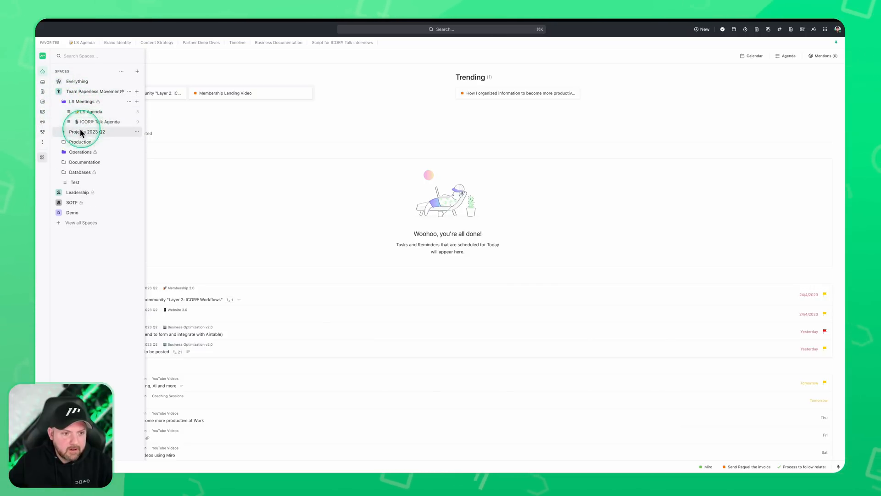
left_click(87, 131)
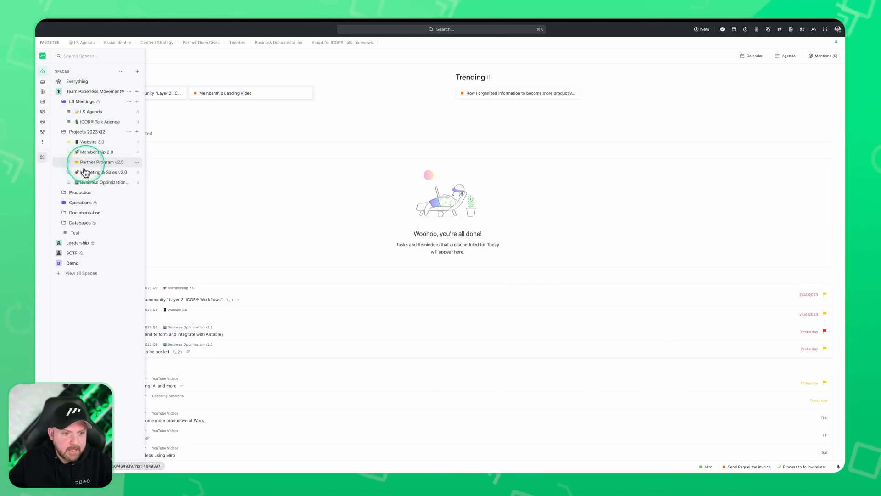
left_click(80, 191)
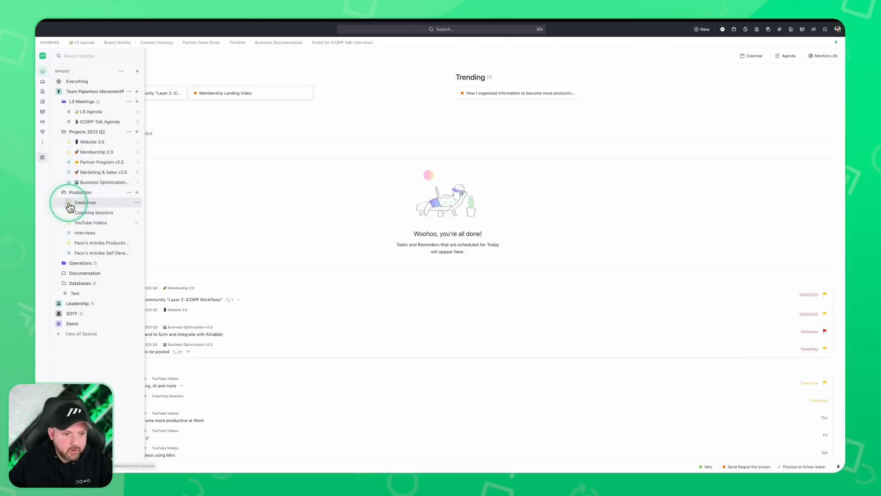
mouse_move(69, 218)
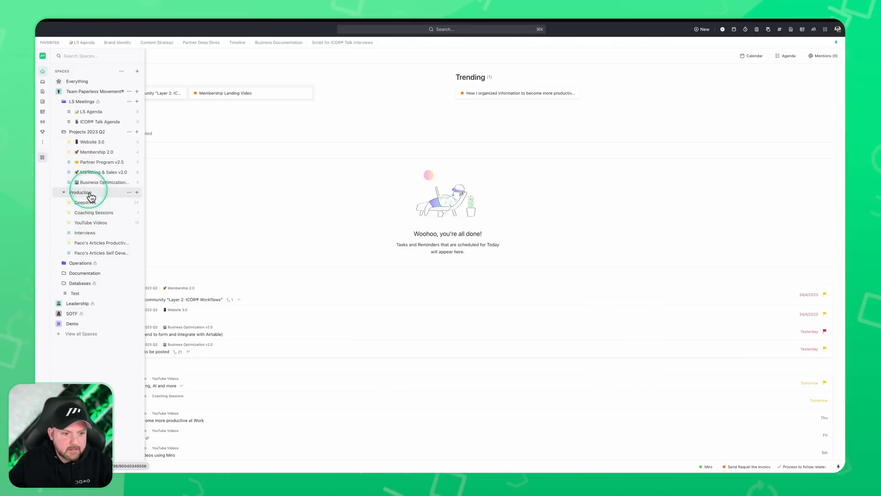
- Group the YouTube Videos list by Status, showing Complete, On Hold and In Progress sections
left_click(91, 222)
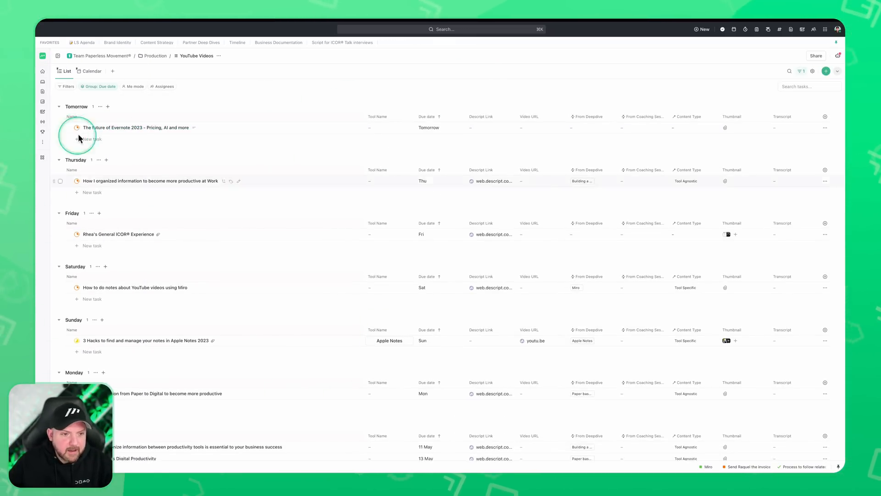
left_click(100, 87)
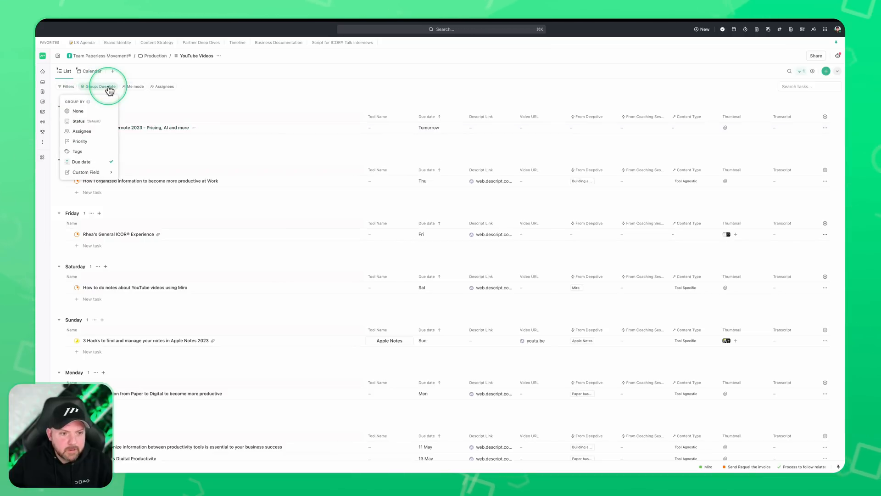
left_click(79, 121)
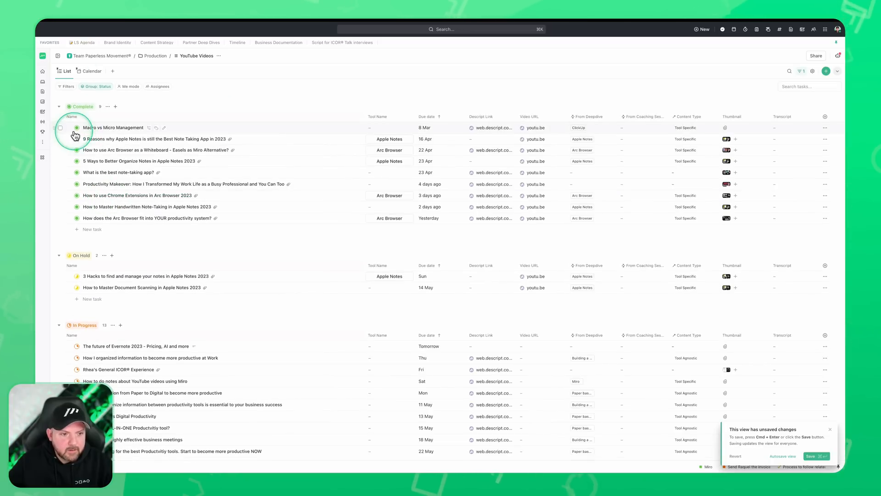
scroll("down", 3)
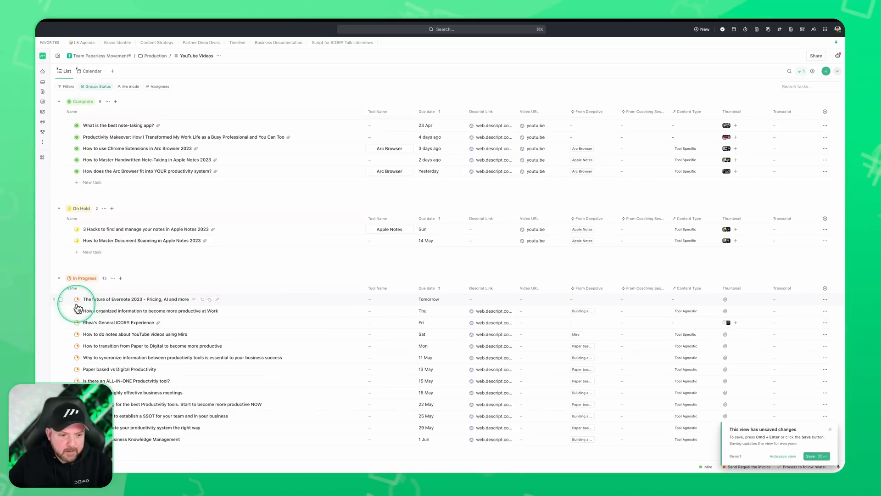
scroll("up", 3)
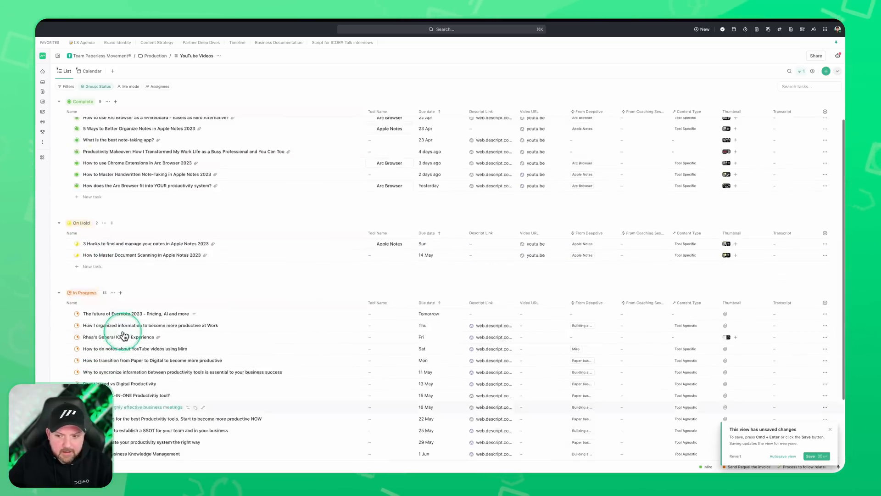
scroll("up", 3)
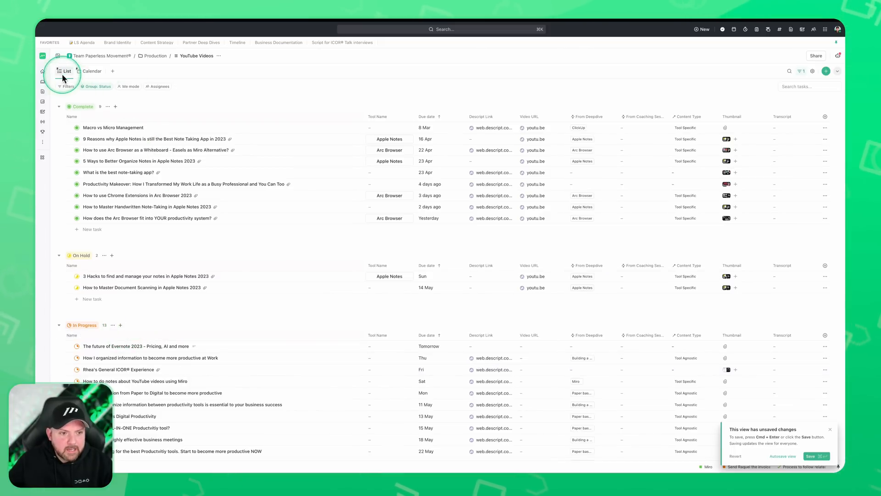
left_click(56, 55)
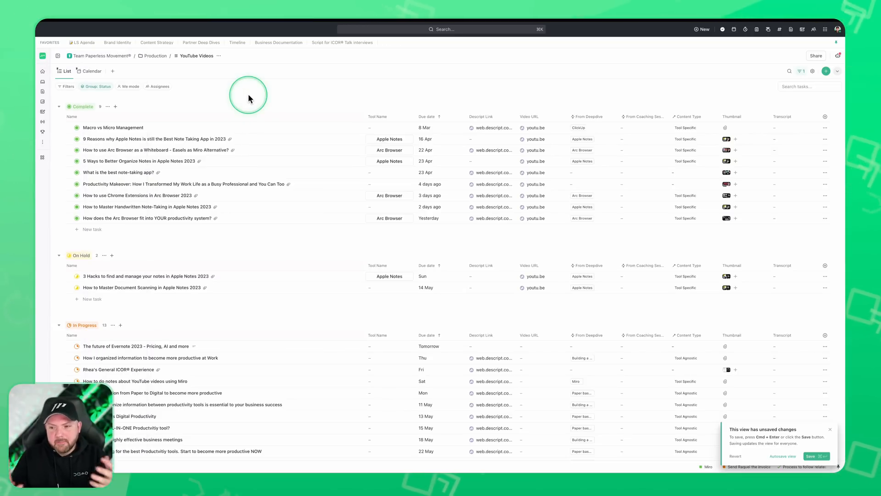
mouse_move(249, 98)
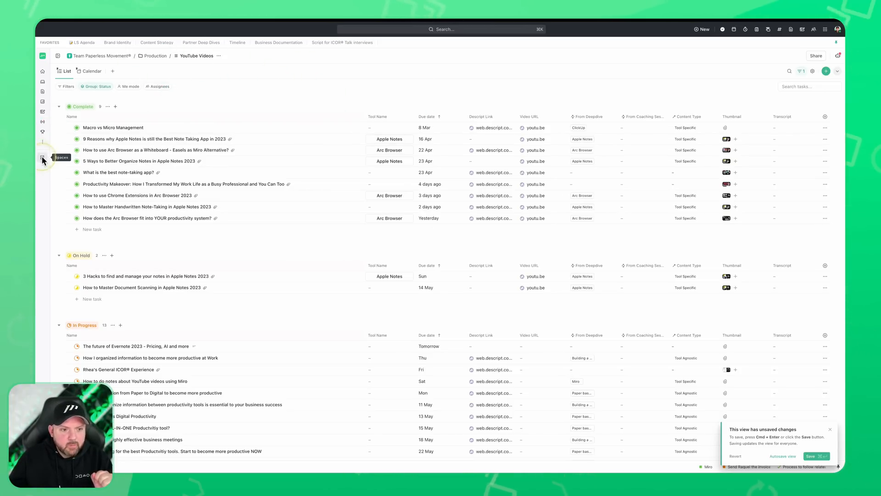
- Expand the full sidebar with Home, Inbox, Docs and Spaces beside the YouTube Videos list
left_click(42, 157)
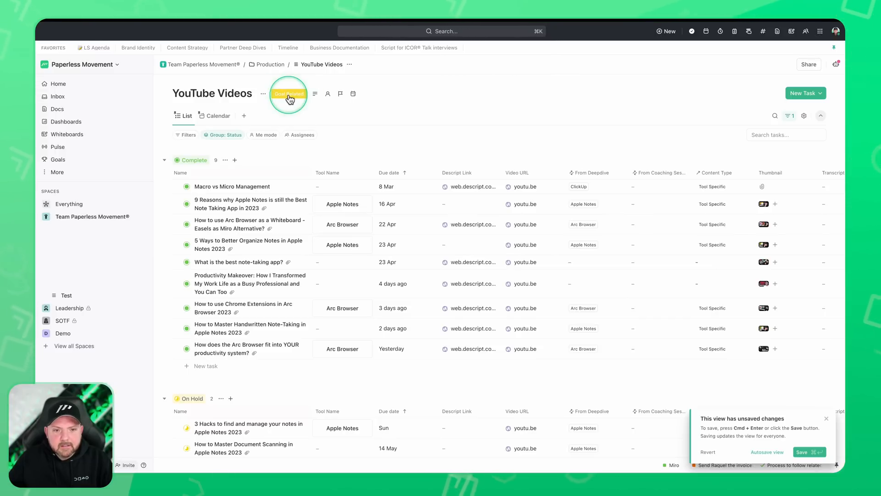
left_click(288, 94)
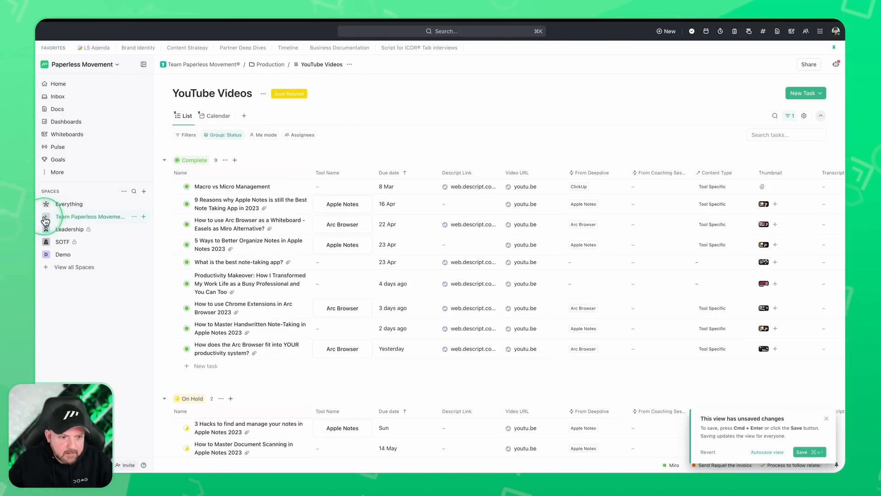
- Expand Team Paperless Movement and reach the Interviews list under Production
left_click(46, 217)
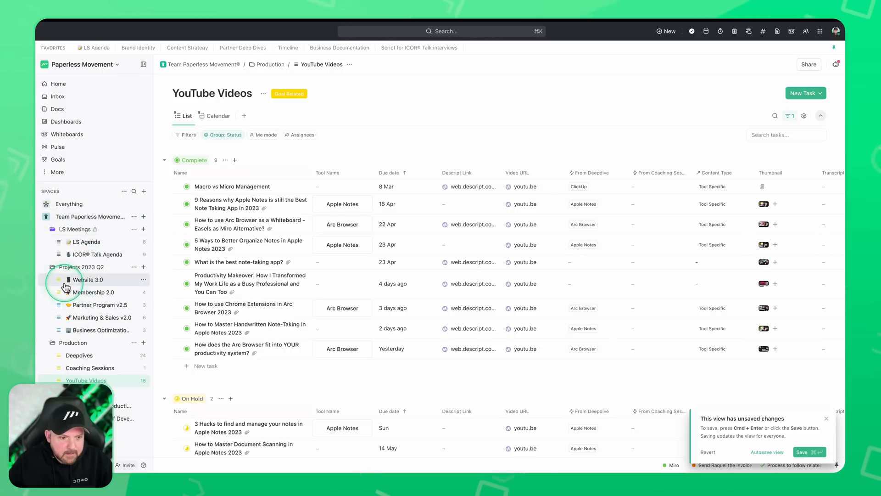
mouse_move(58, 308)
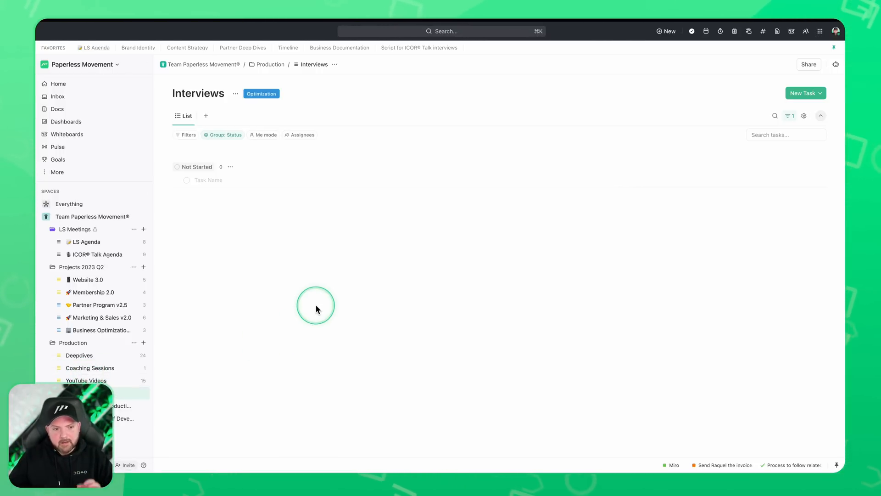
mouse_move(322, 251)
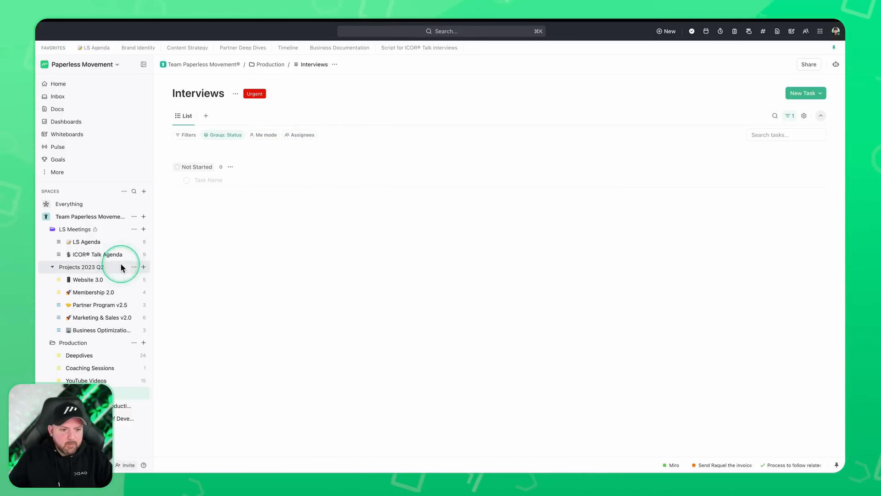
mouse_move(78, 272)
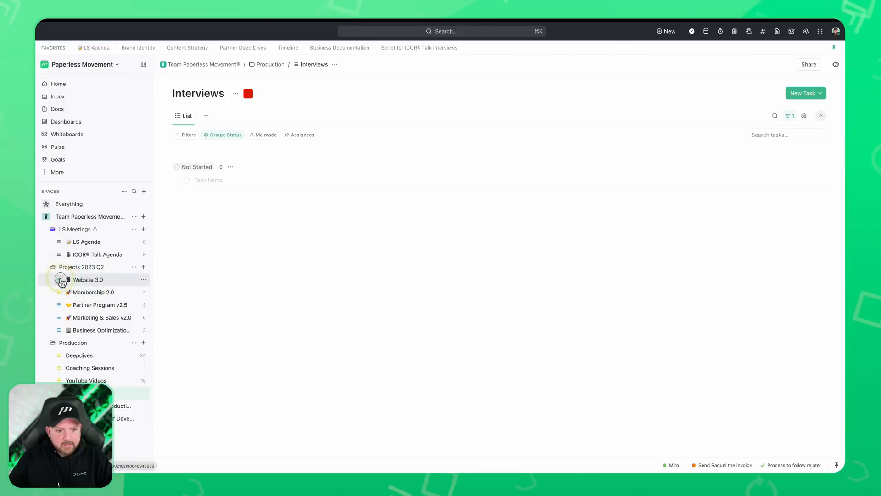
left_click(248, 93)
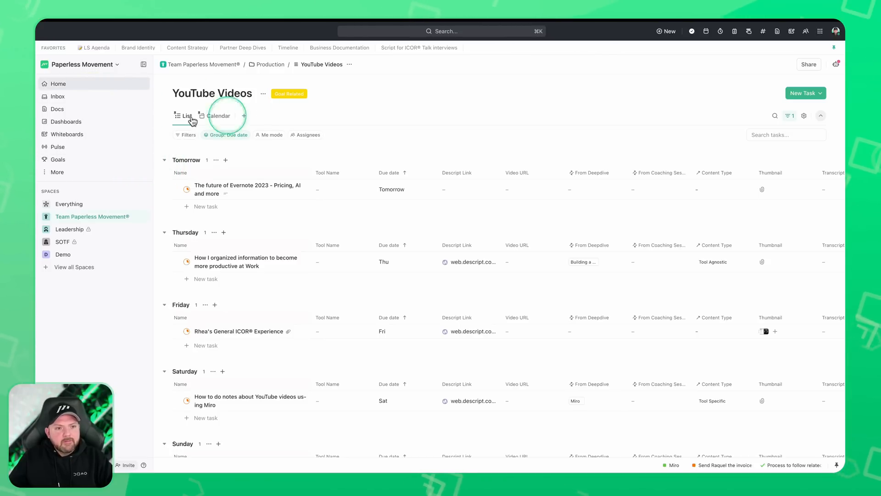
- Go to Home with LineUp, Trending and the My Work list
left_click(59, 84)
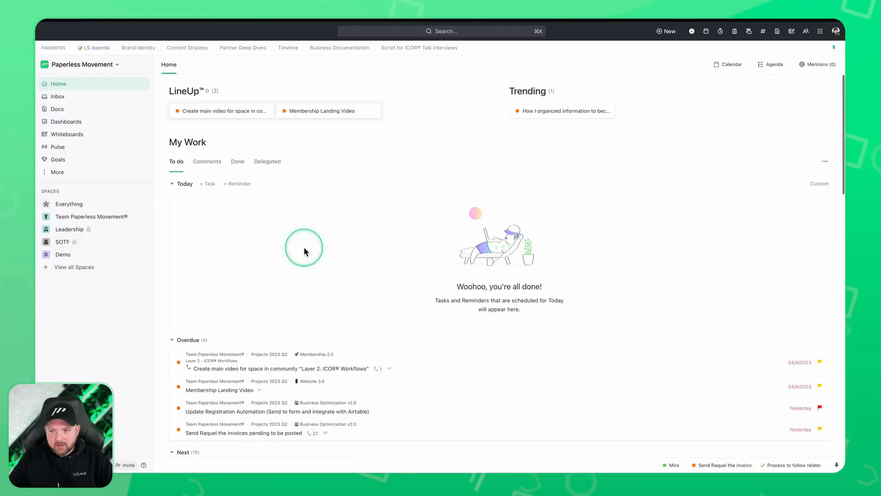
mouse_move(228, 71)
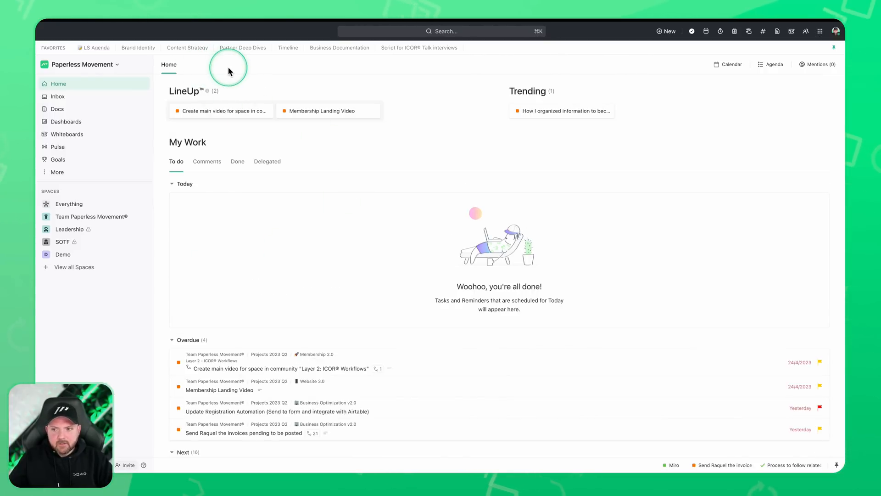
mouse_move(450, 166)
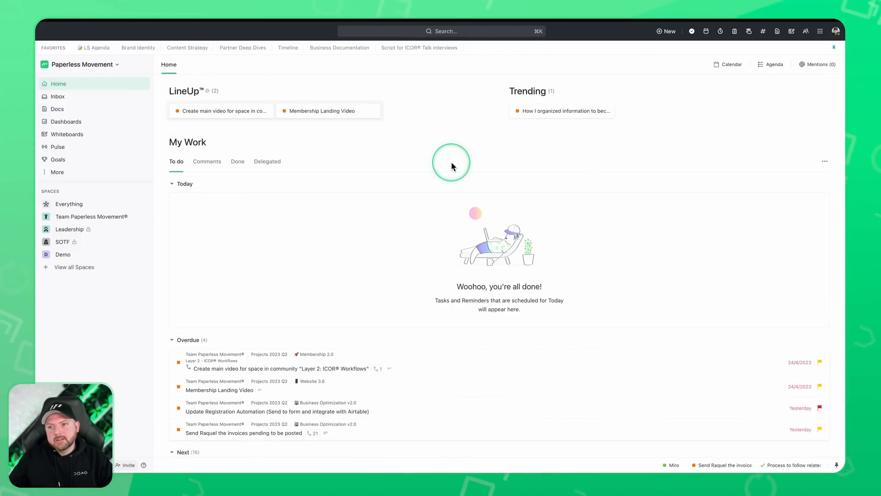
mouse_move(431, 152)
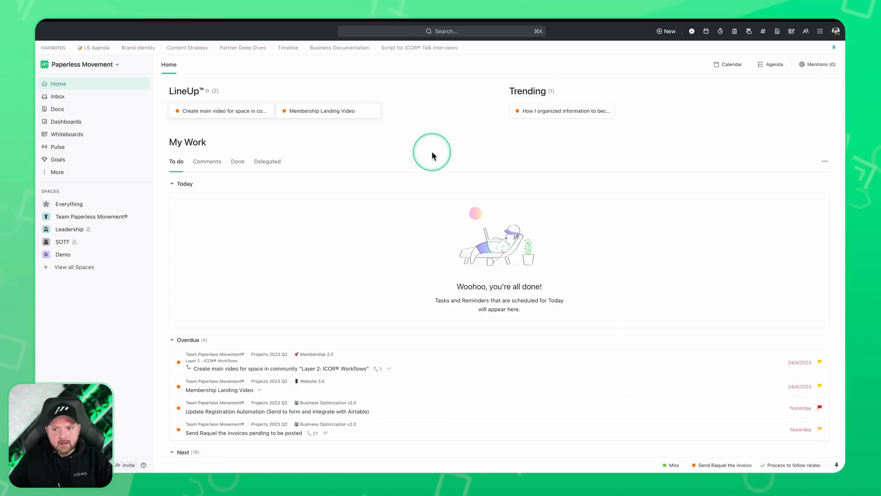
mouse_move(707, 129)
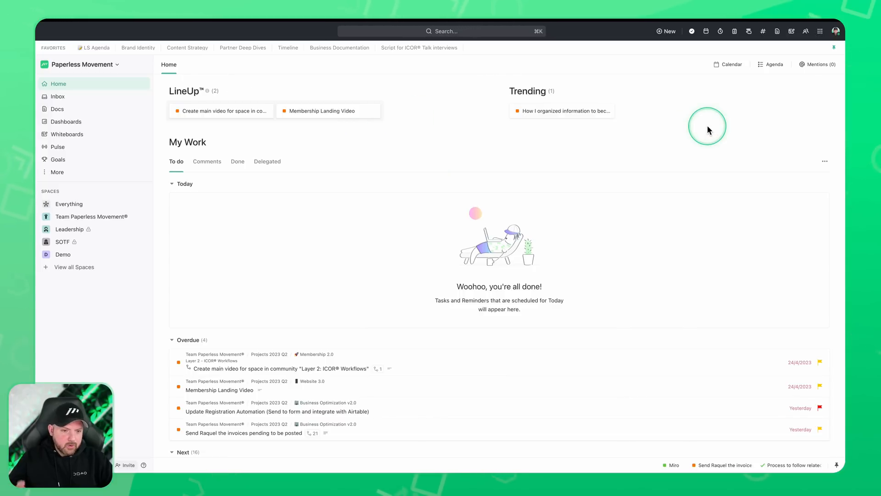
mouse_move(334, 123)
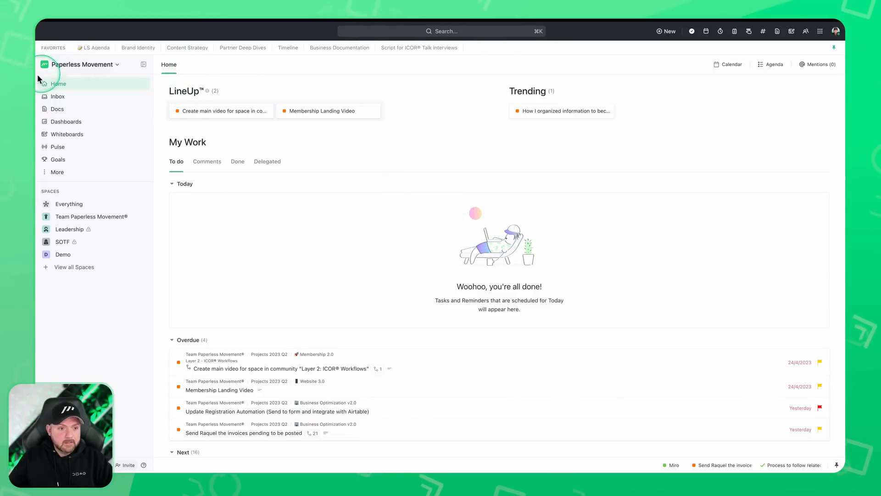
left_click(57, 96)
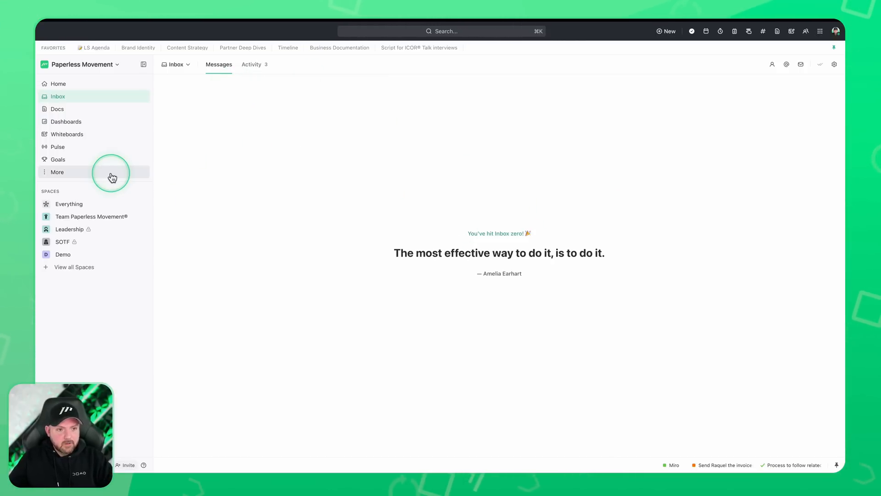
left_click(251, 64)
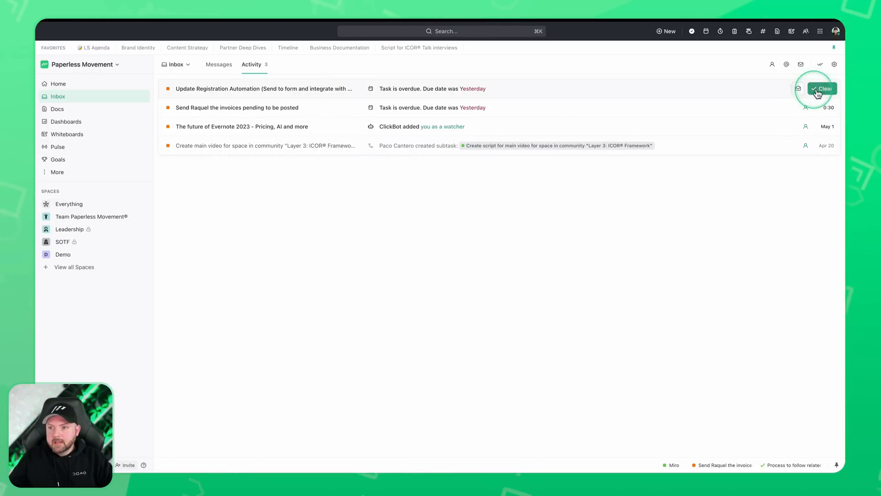
left_click(821, 88)
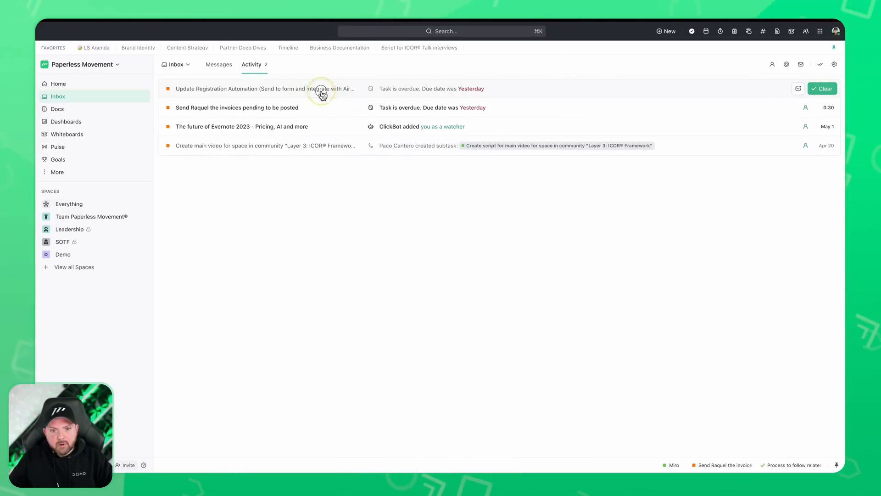
mouse_move(797, 89)
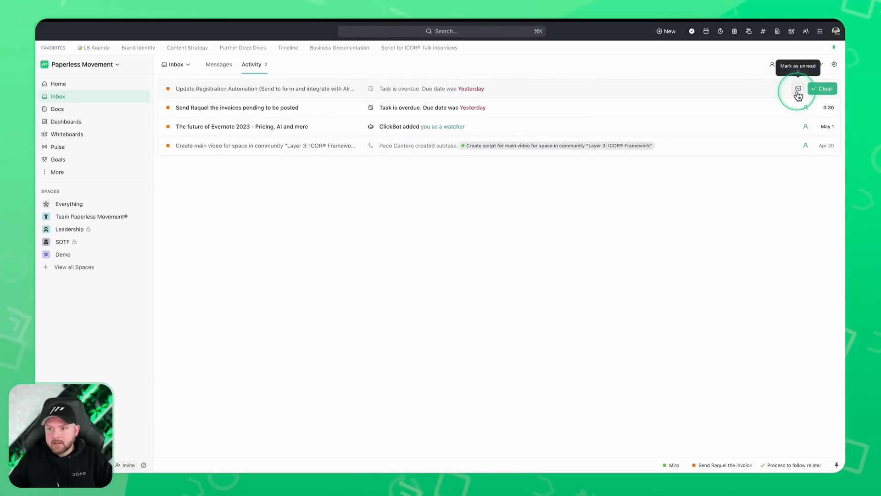
mouse_move(370, 91)
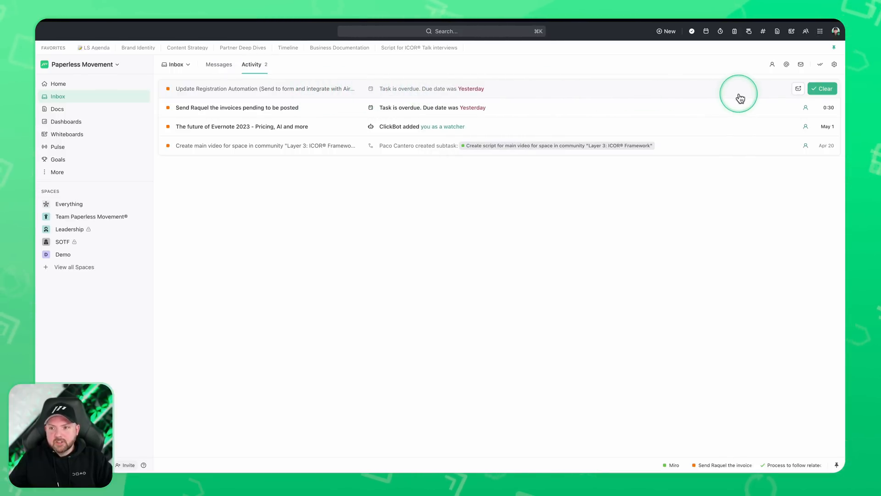
mouse_move(189, 91)
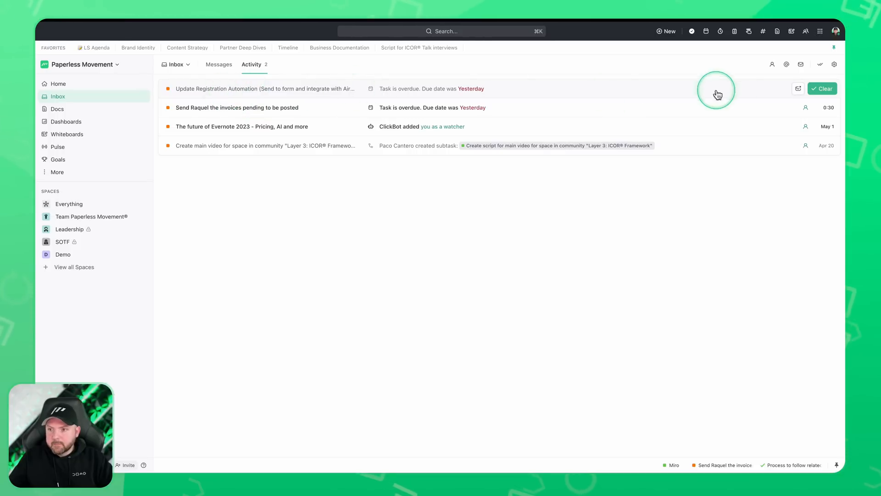
mouse_move(797, 88)
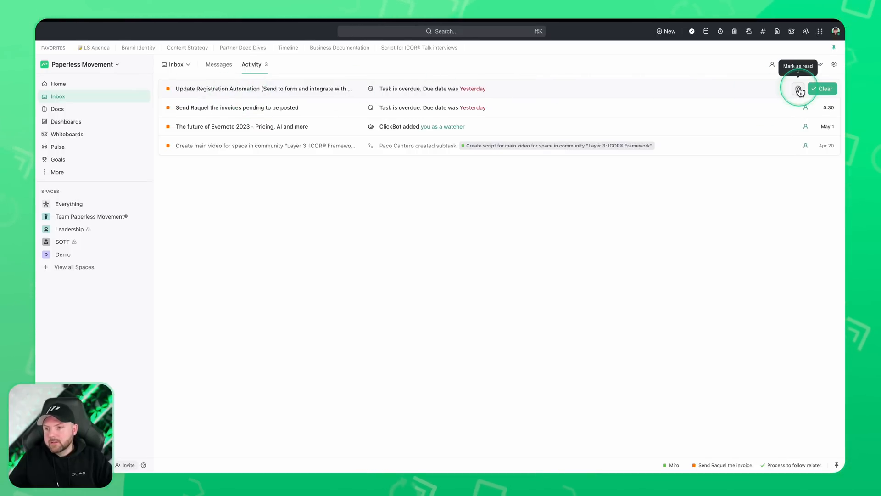
- View the overdue Update Registration Automation task from its notification, return to Inbox, and reopen it
left_click(264, 88)
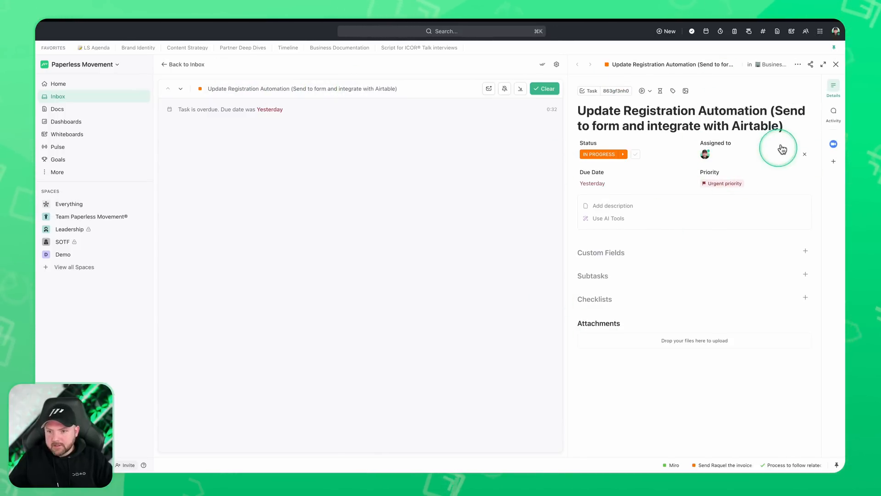
mouse_move(807, 61)
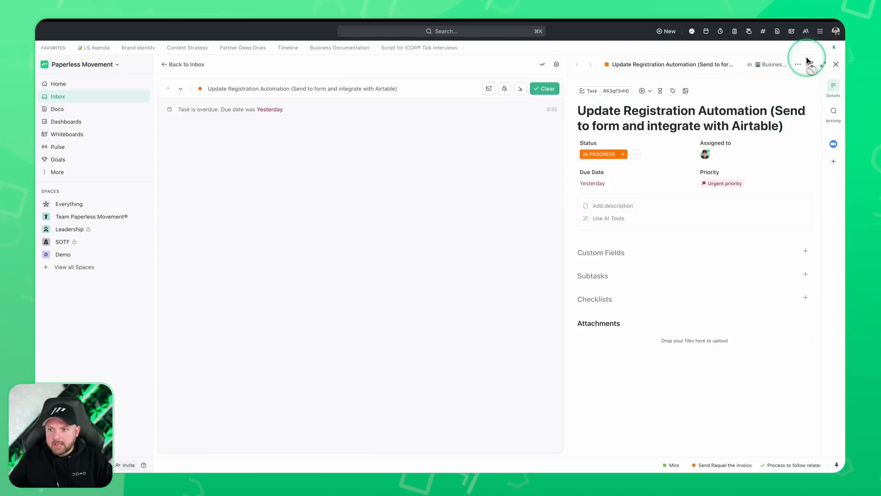
left_click(835, 64)
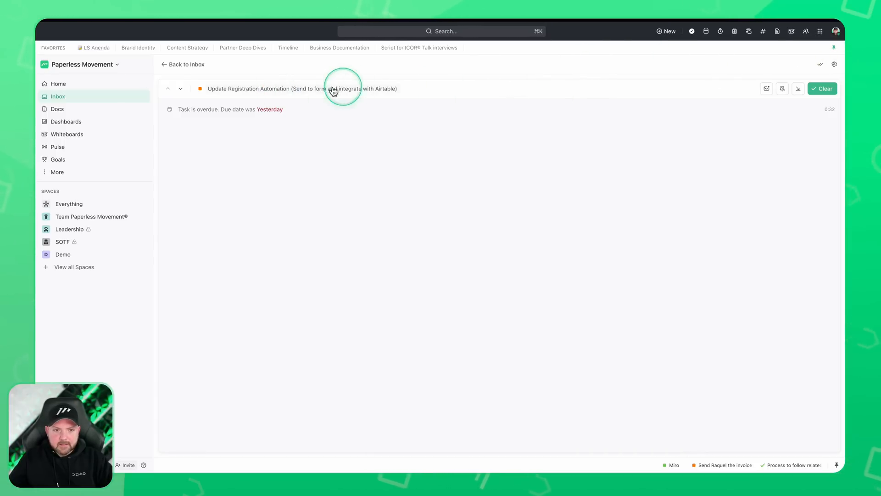
left_click(186, 65)
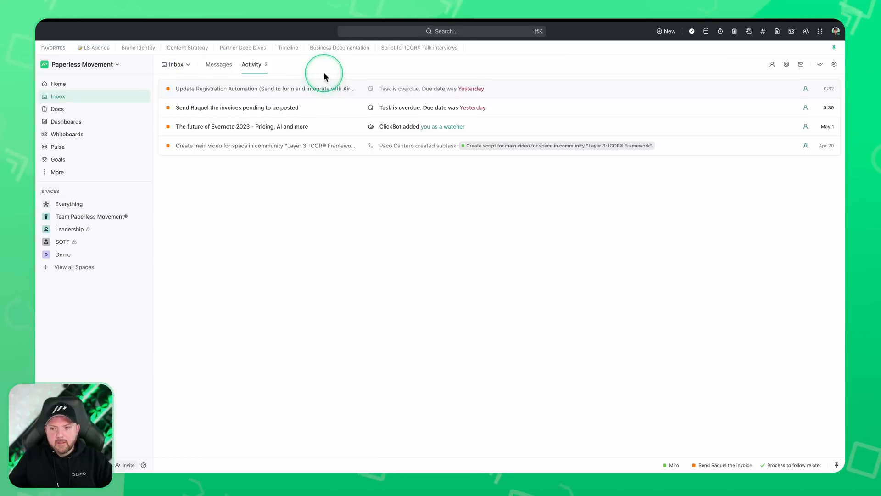
left_click(264, 88)
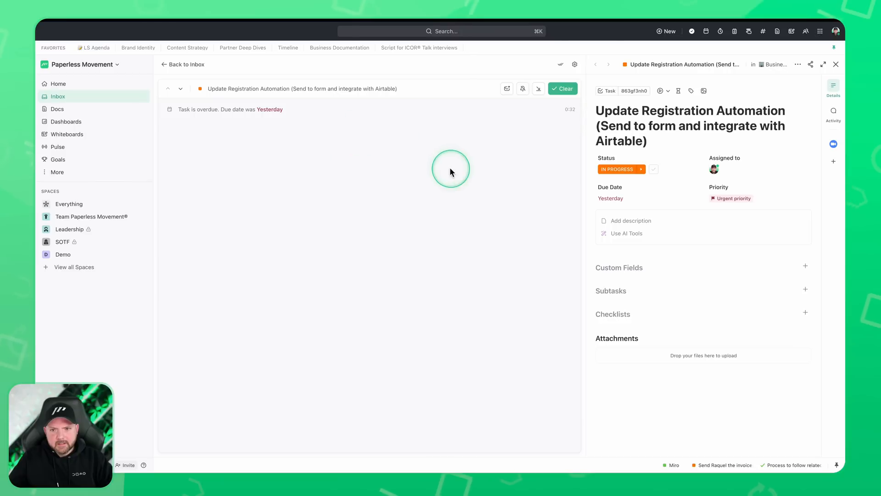
mouse_move(185, 112)
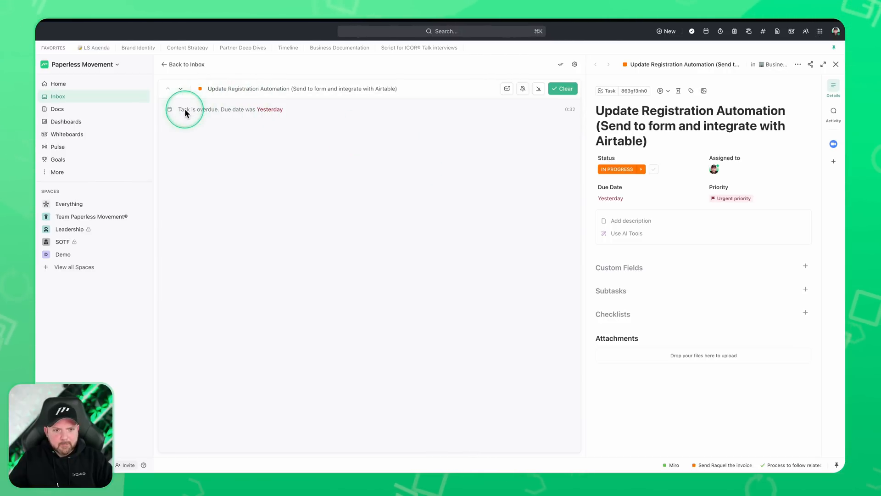
mouse_move(435, 82)
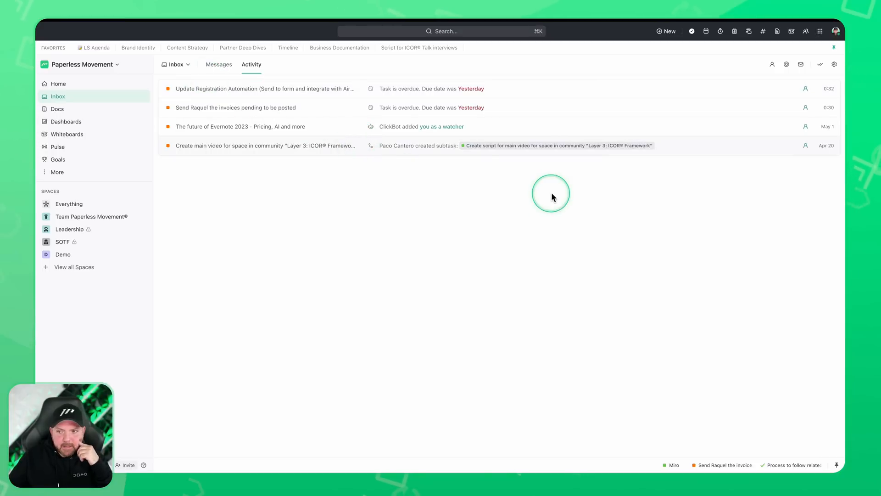
mouse_move(617, 90)
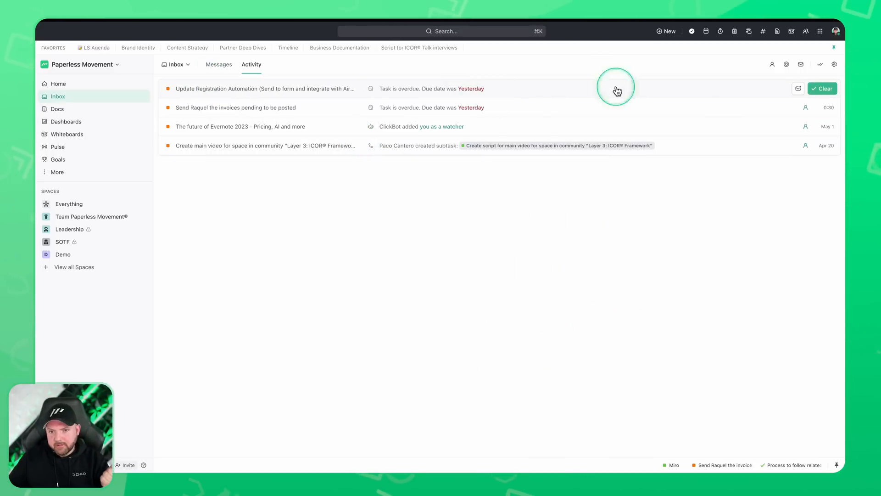
mouse_move(255, 246)
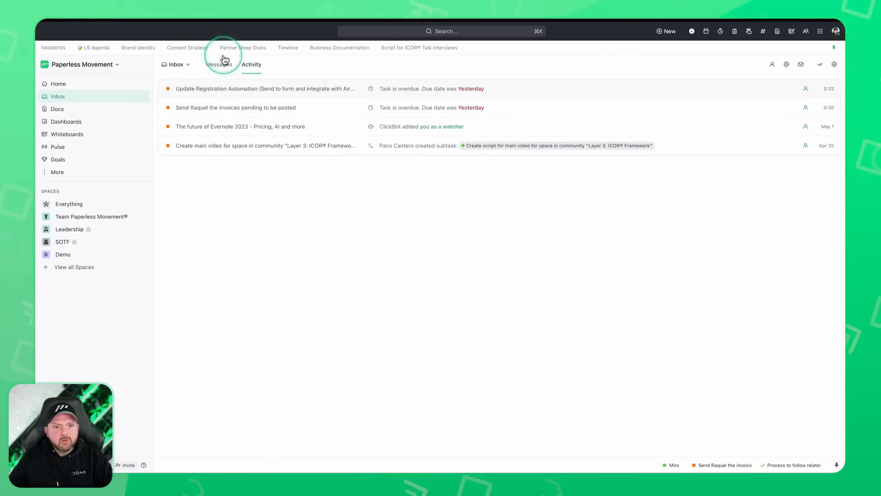
- Switch the Inbox to Messages, which shows inbox zero
left_click(218, 64)
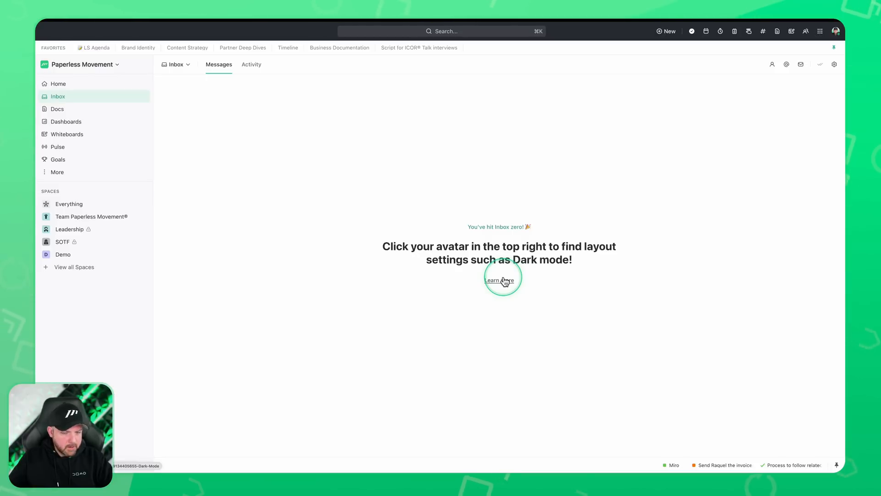
mouse_move(508, 247)
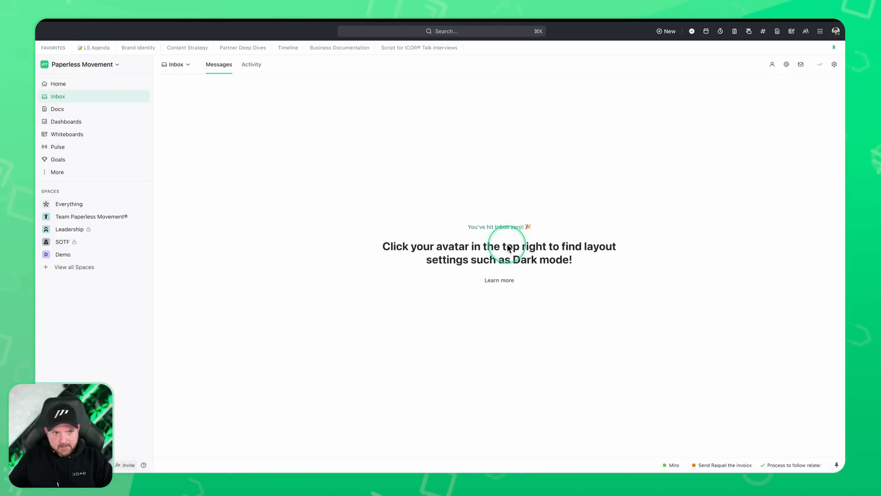
mouse_move(590, 211)
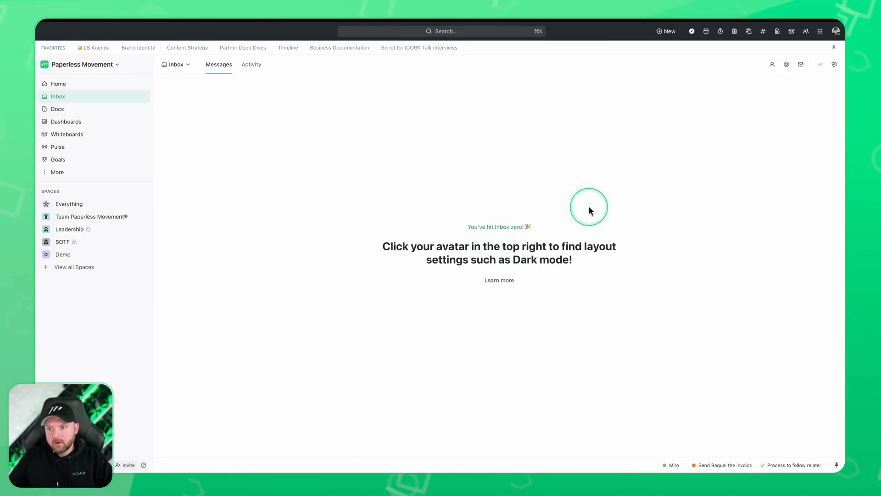
mouse_move(765, 141)
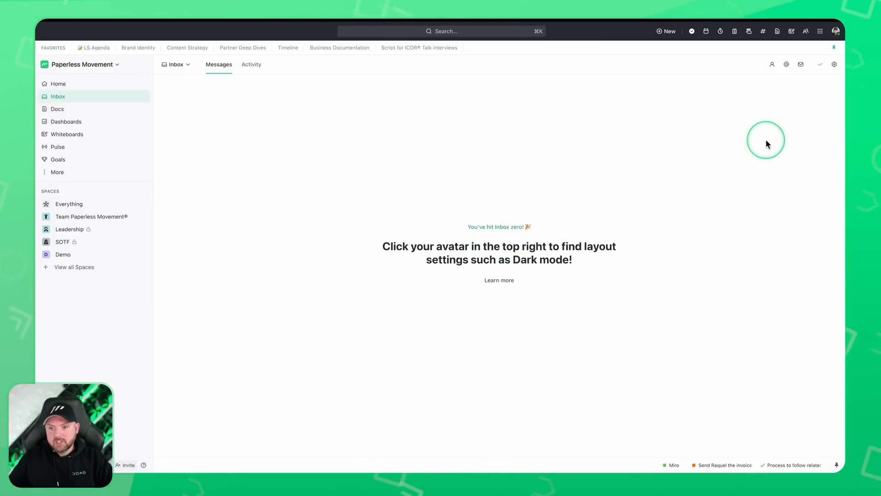
mouse_move(649, 170)
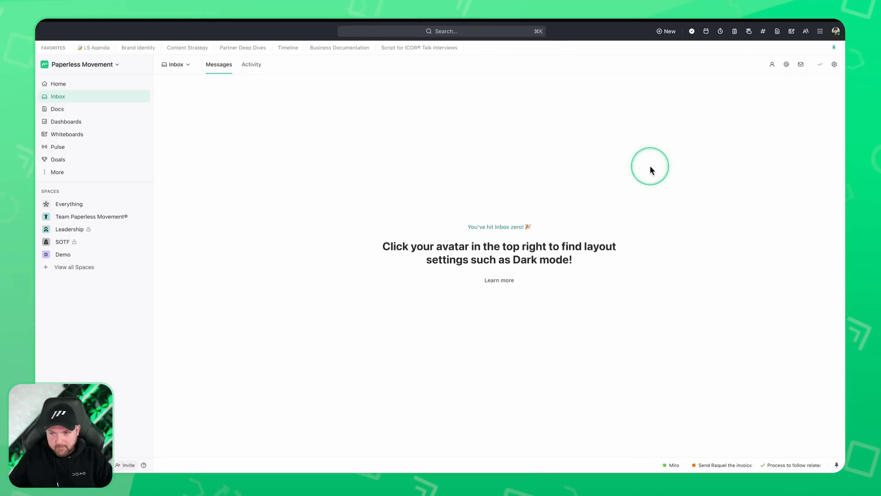
mouse_move(538, 171)
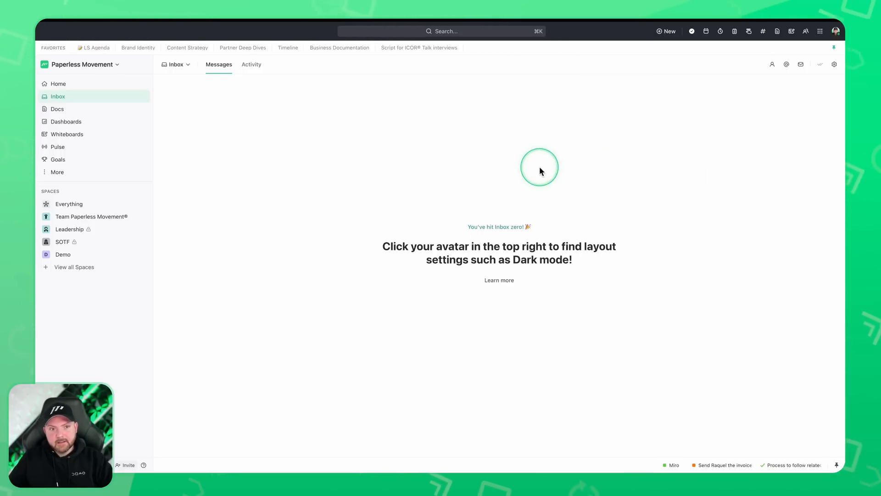
mouse_move(601, 221)
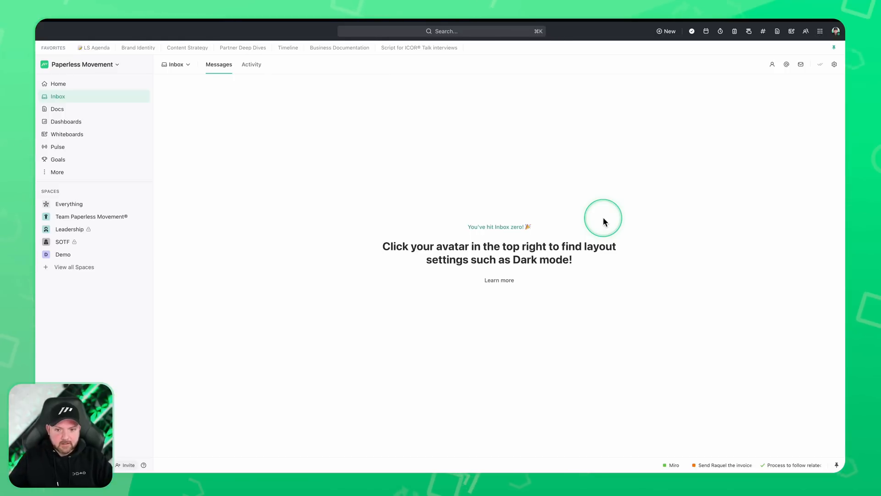
mouse_move(560, 253)
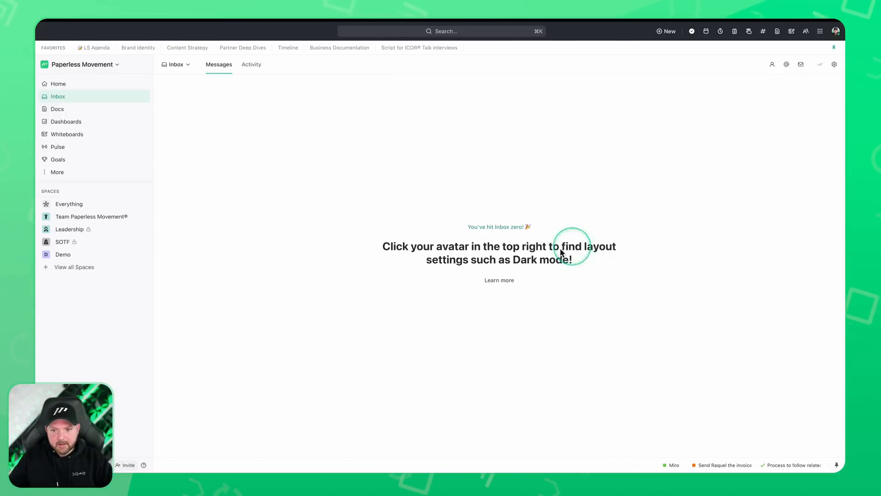
mouse_move(371, 146)
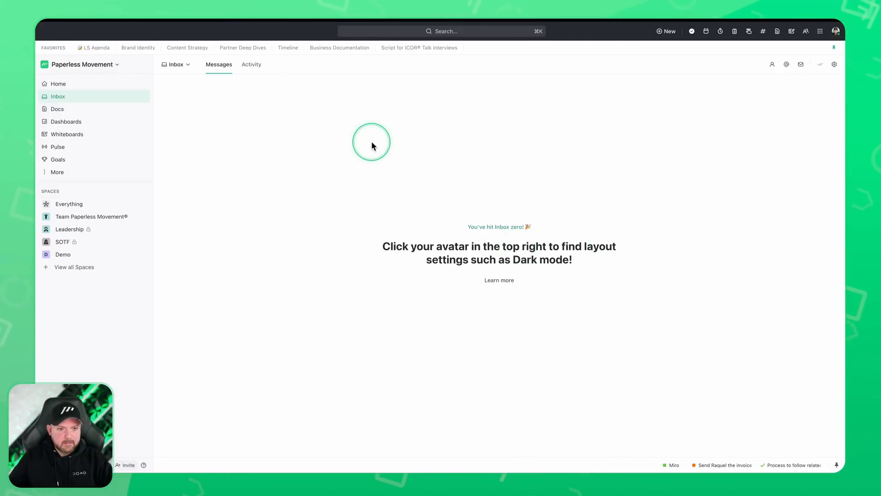
mouse_move(797, 125)
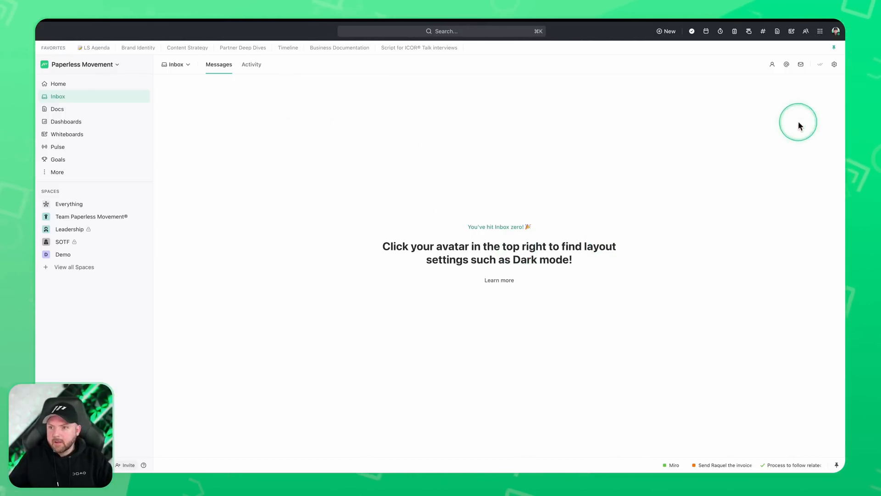
mouse_move(455, 281)
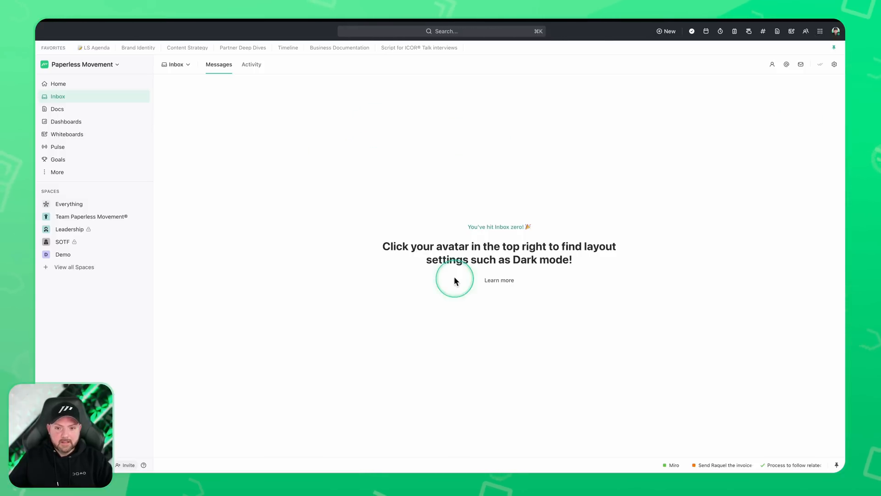
- Check the Cleared notifications view and return to the regular Inbox messages at inbox zero
left_click(176, 65)
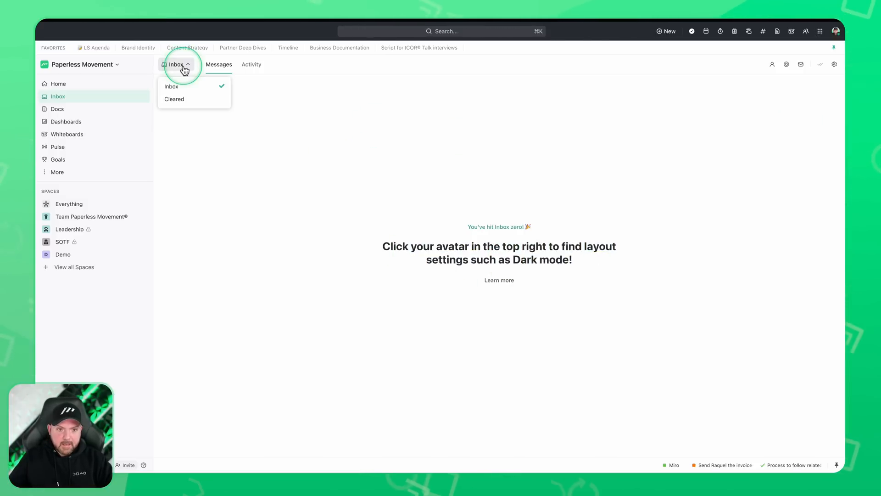
left_click(174, 99)
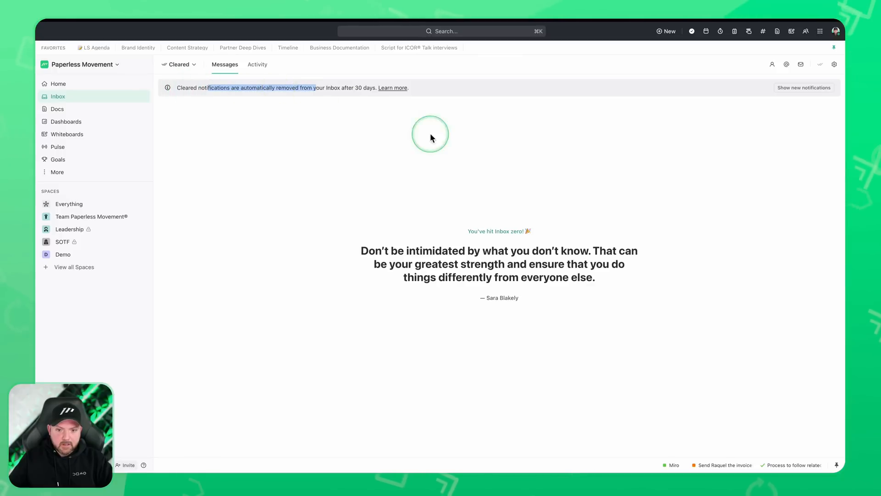
left_click(252, 64)
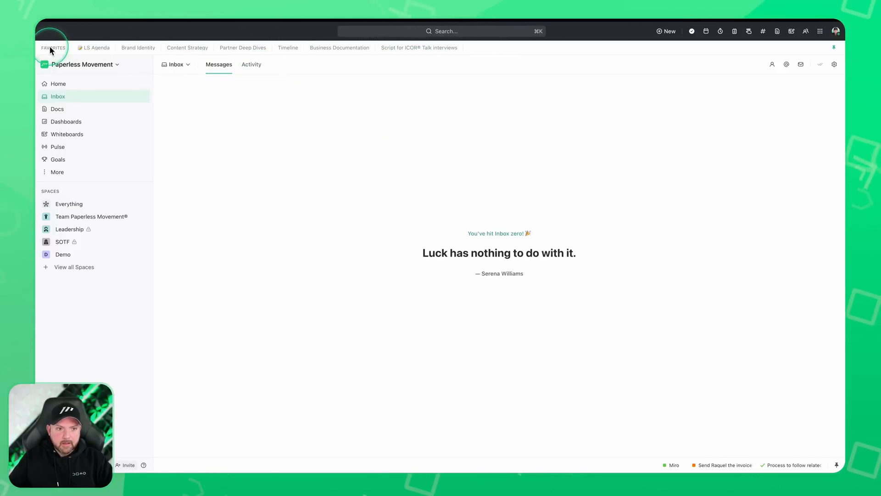
mouse_move(539, 49)
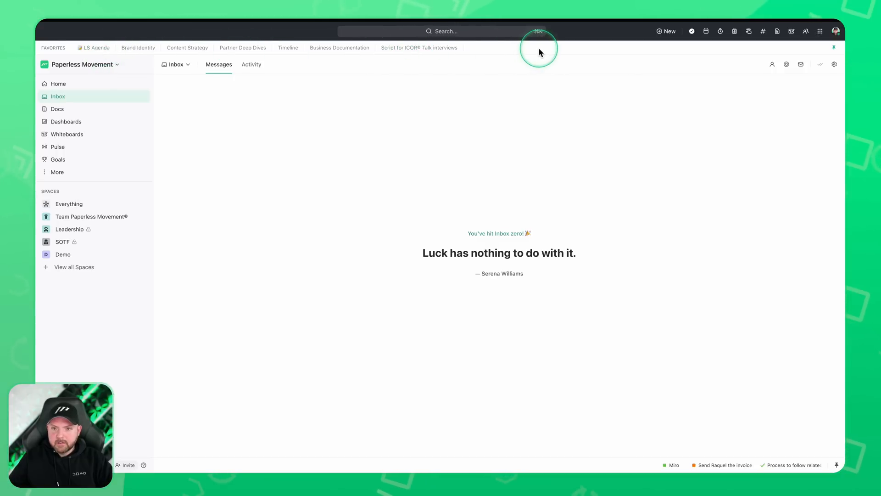
mouse_move(834, 50)
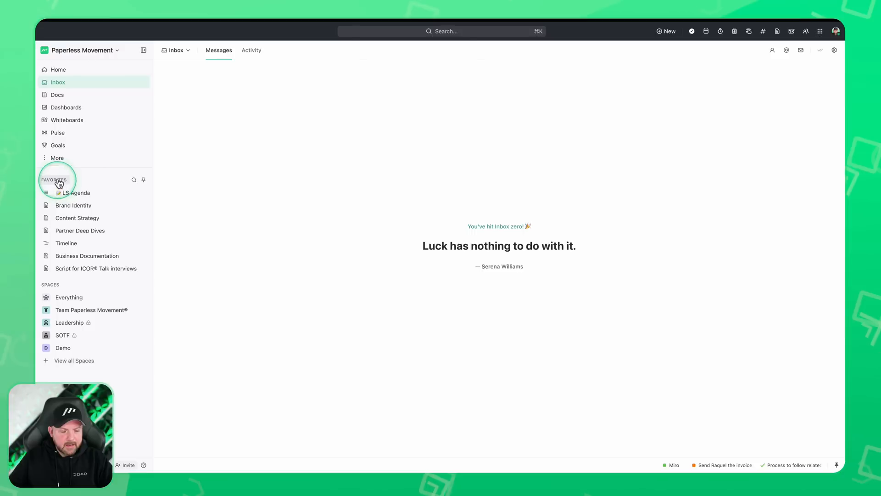
mouse_move(74, 242)
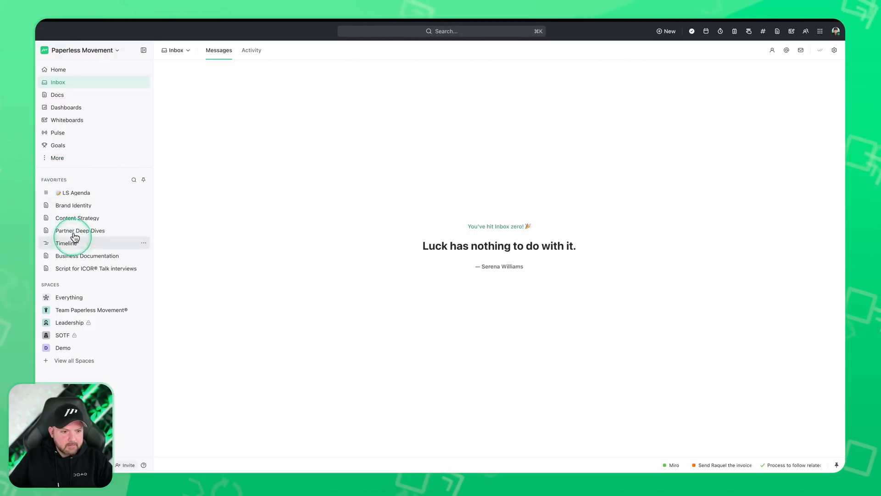
- Open the LS Agenda list from sidebar favorites, then pin Favorites back above the workspace
left_click(69, 297)
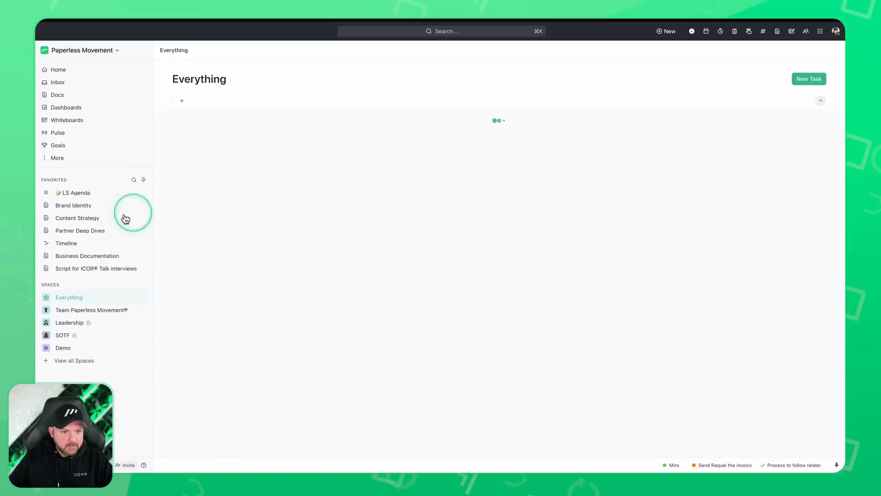
left_click(75, 192)
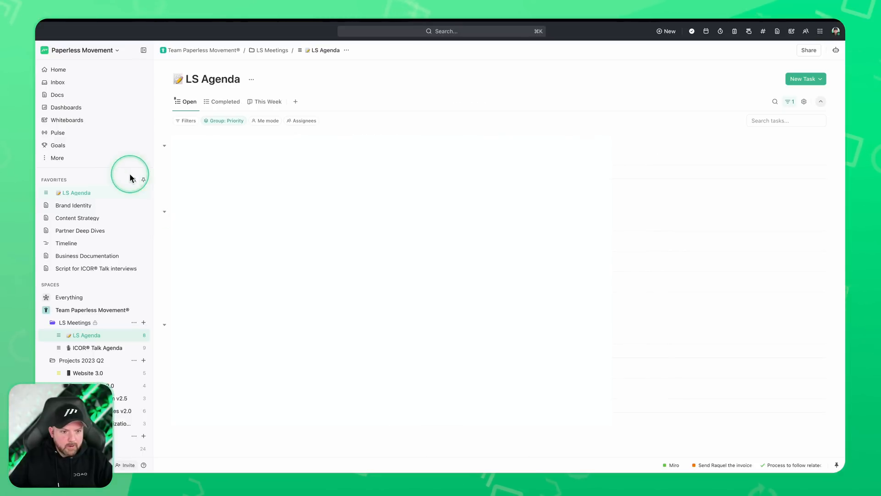
left_click(66, 242)
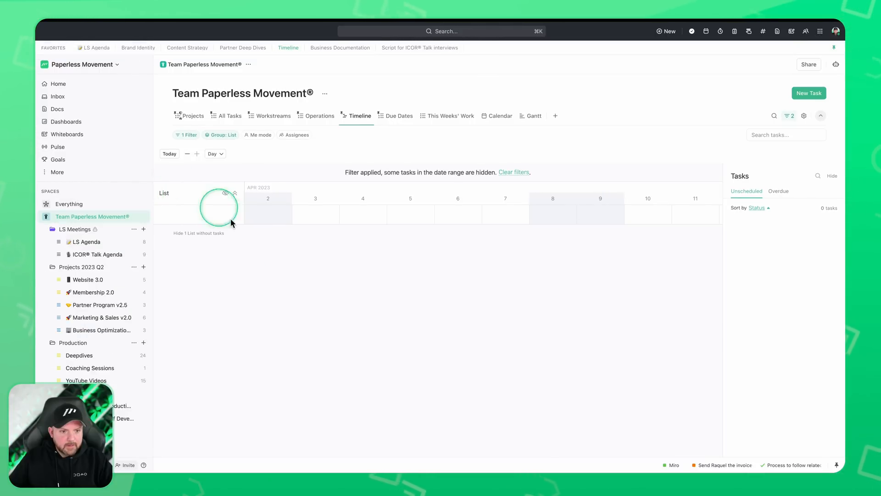
mouse_move(224, 83)
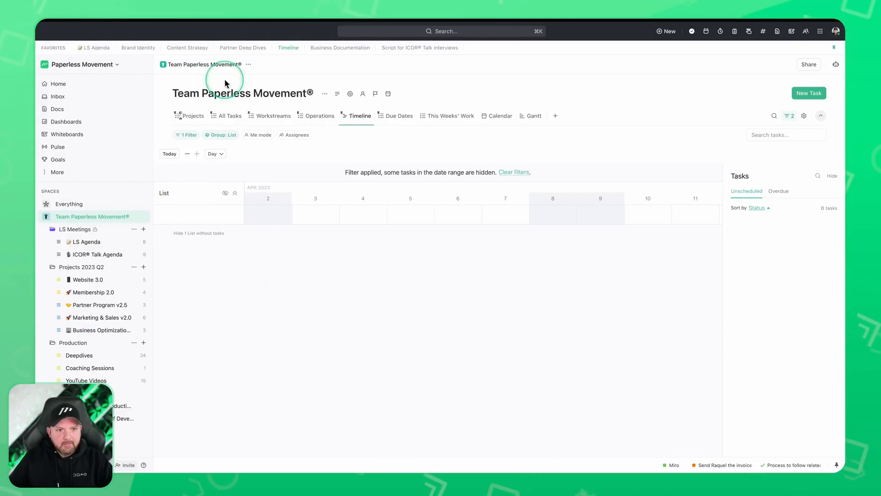
mouse_move(138, 50)
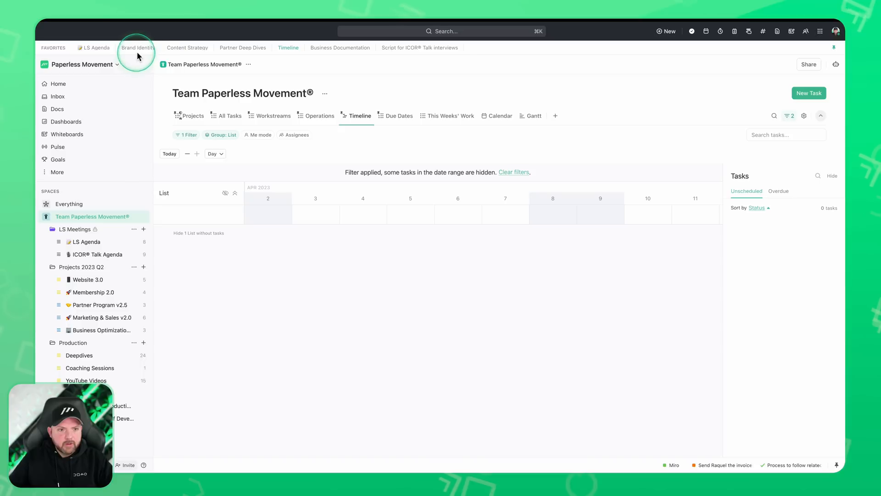
mouse_move(394, 67)
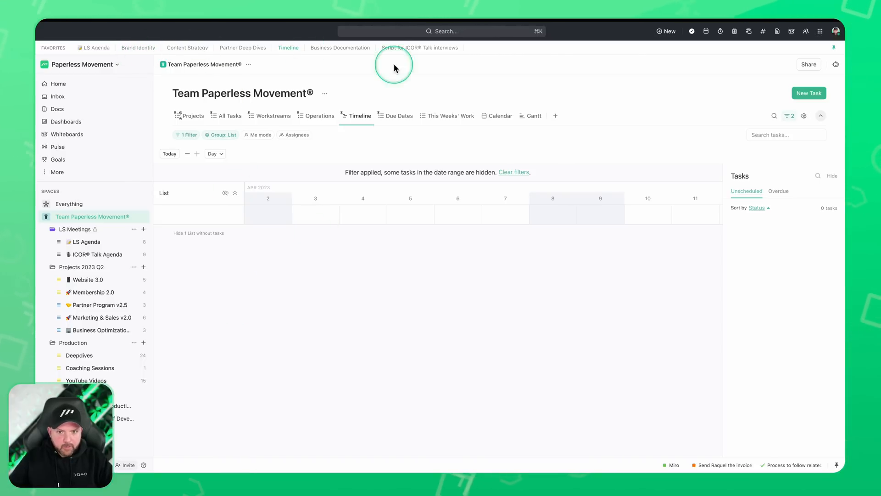
mouse_move(512, 347)
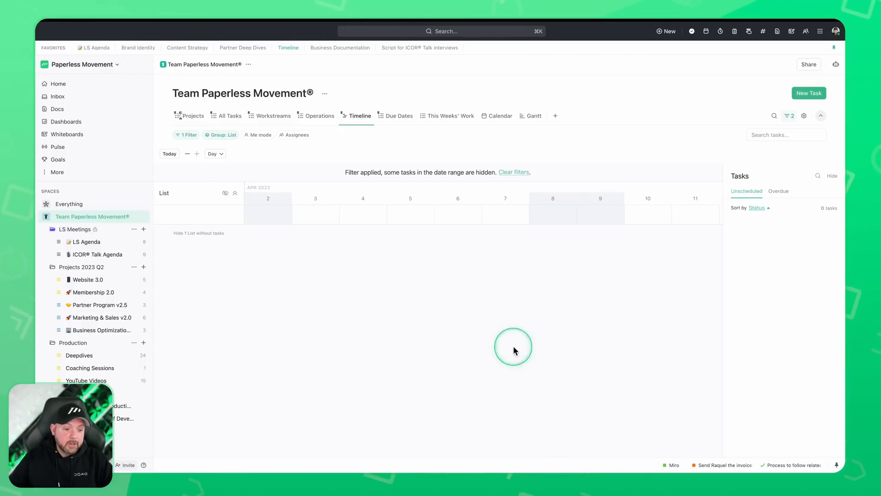
mouse_move(101, 305)
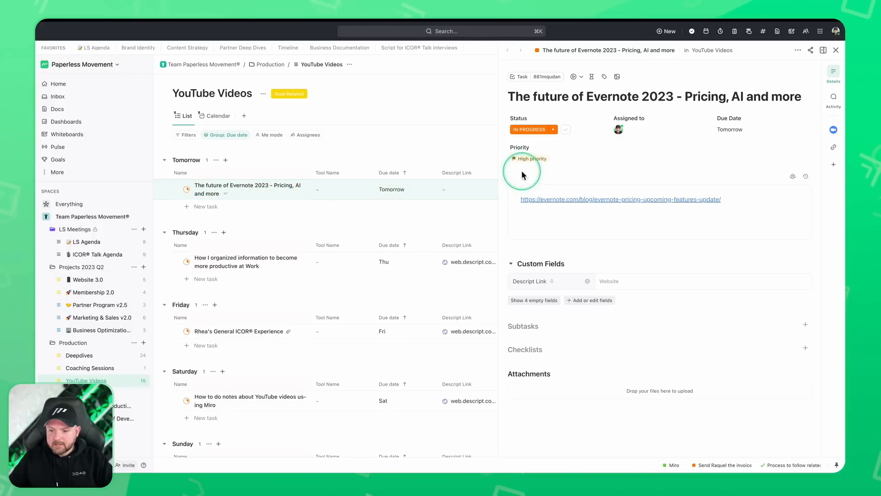
mouse_move(784, 63)
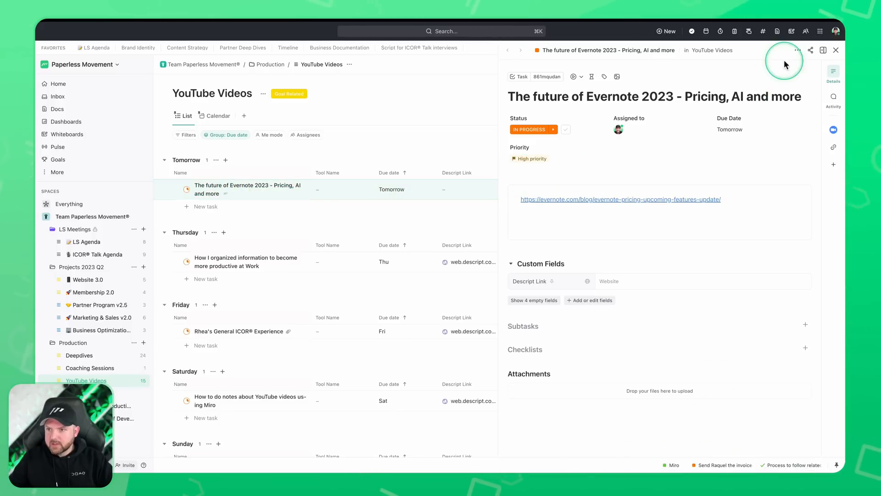
- Add the Evernote 2023 task to a teammate's LineUp and view it on Home
left_click(797, 49)
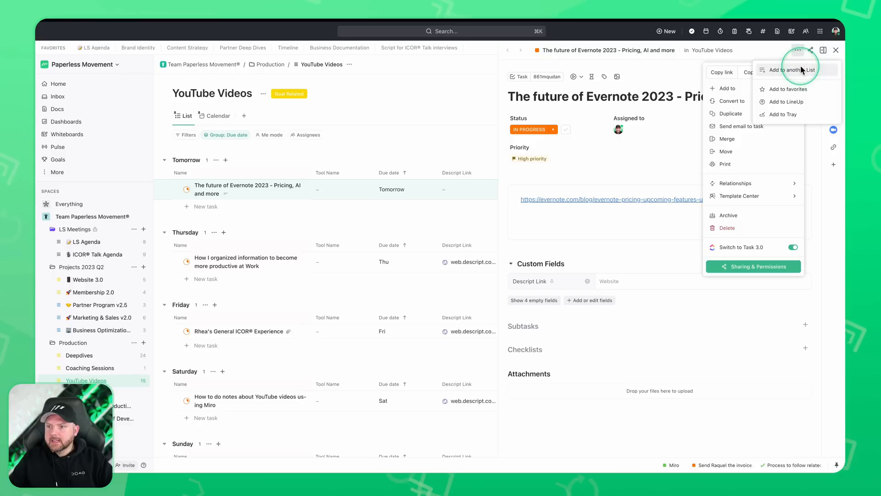
mouse_move(802, 118)
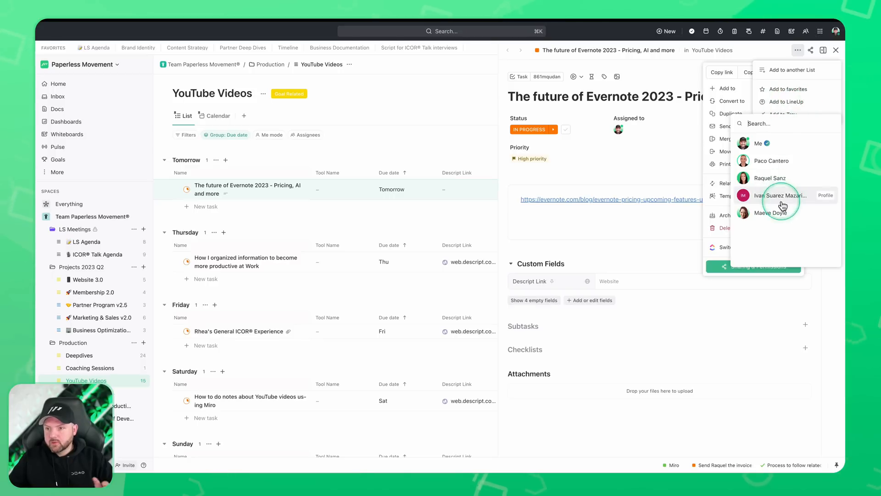
left_click(784, 102)
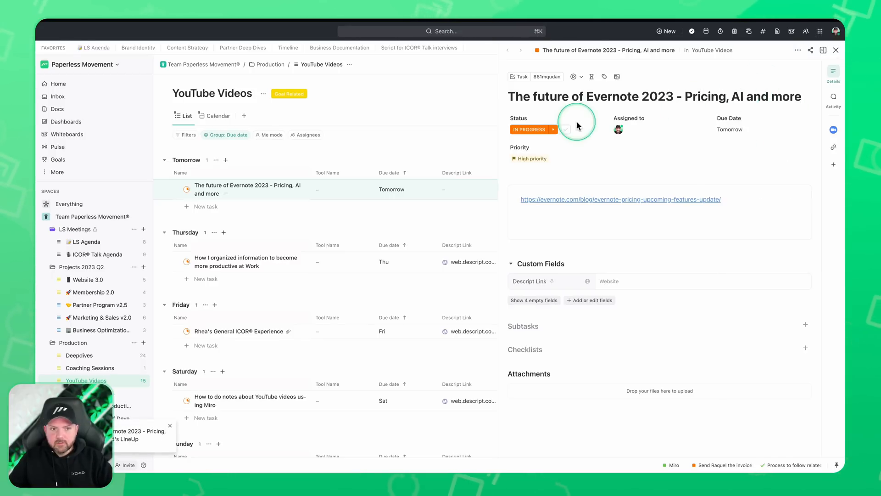
left_click(57, 83)
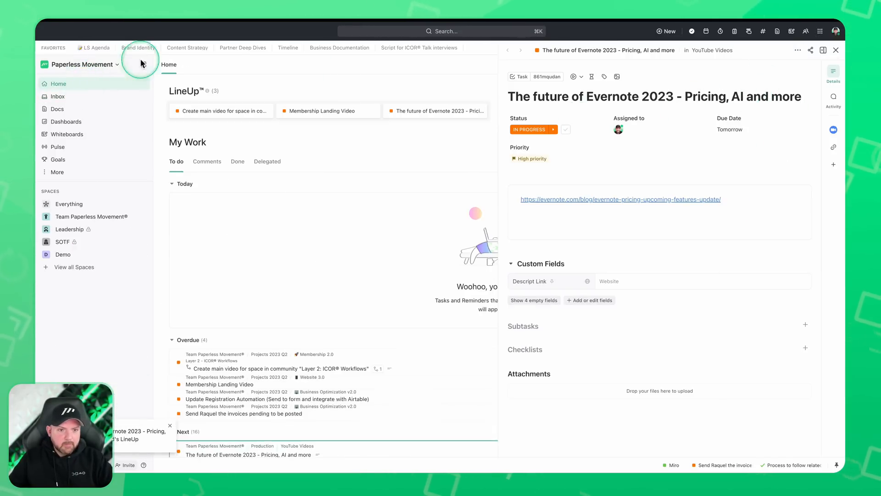
- Open the overdue Layer 2: ICOR Workflows video task and pin it to the task tray
left_click(835, 49)
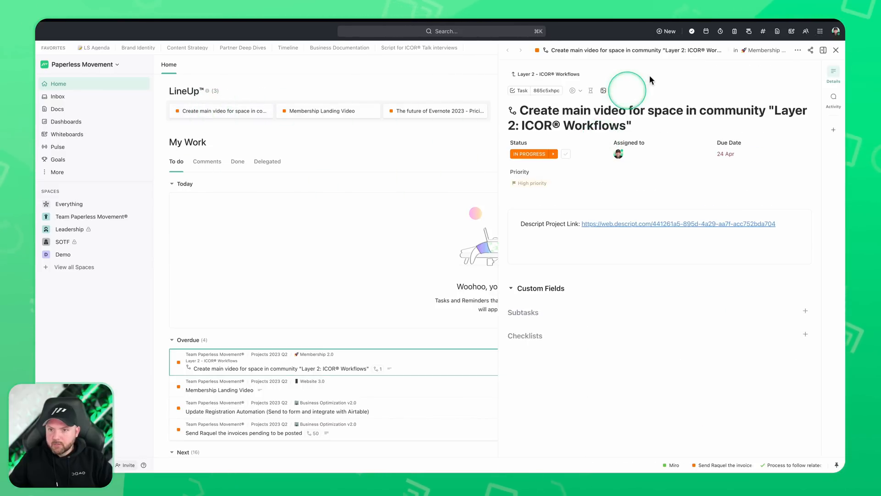
left_click(823, 49)
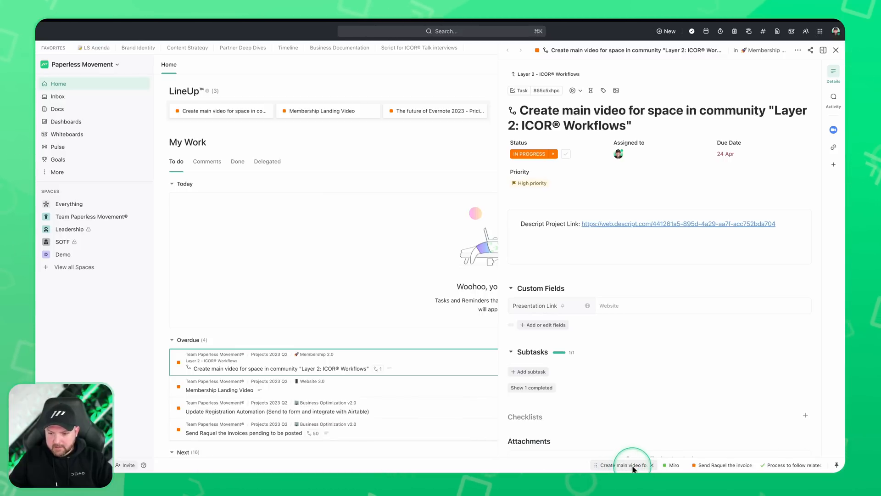
mouse_move(607, 463)
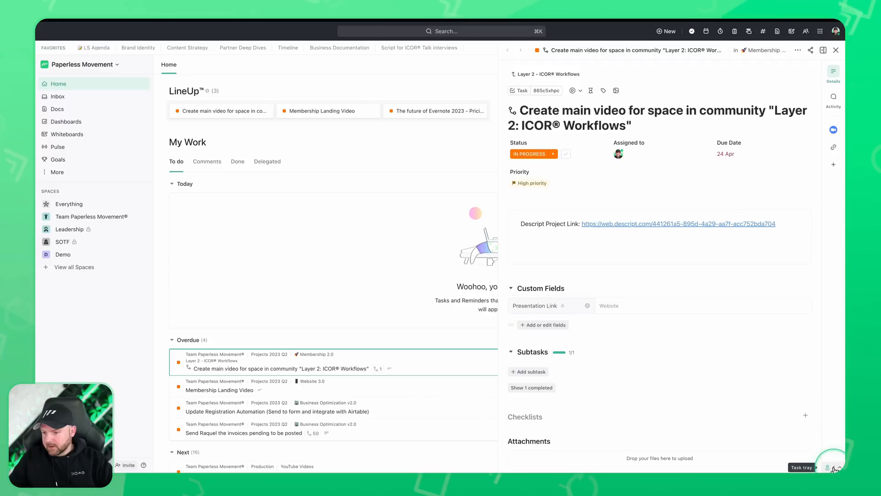
left_click(803, 467)
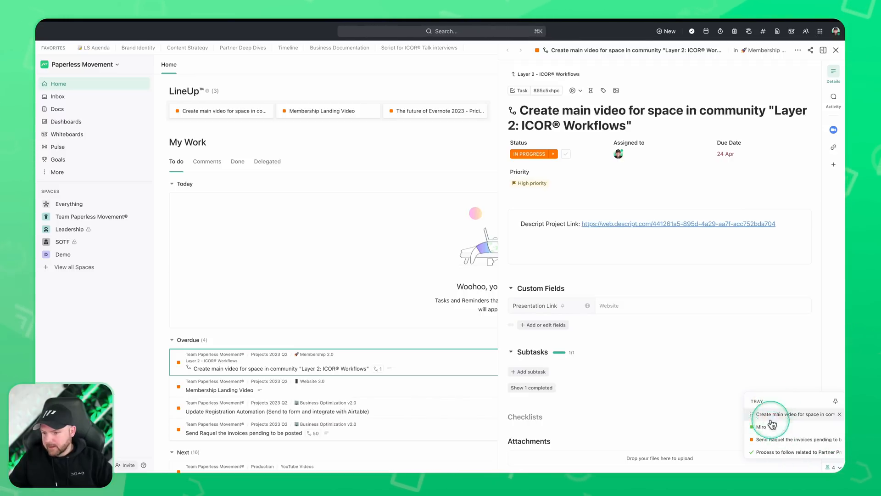
mouse_move(807, 417)
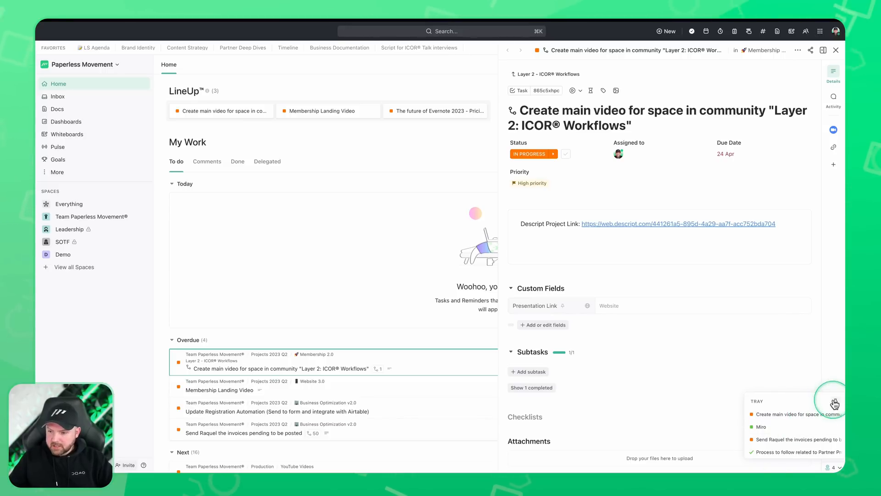
left_click(834, 403)
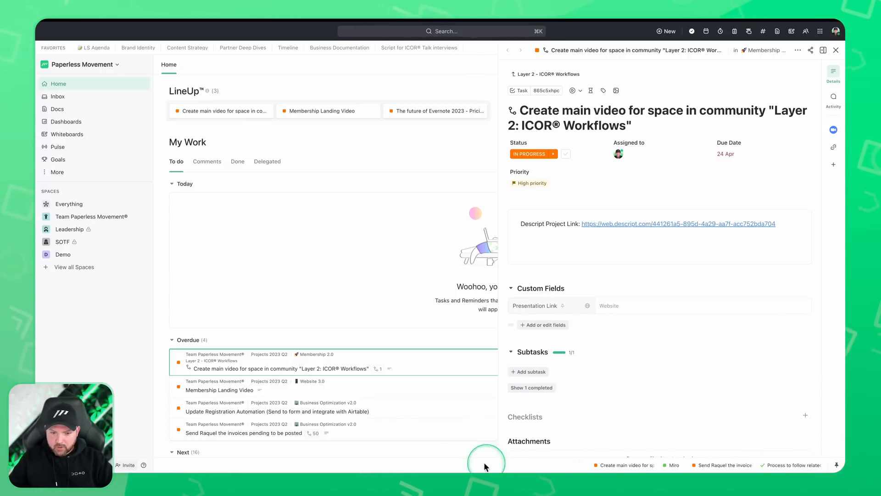
mouse_move(649, 413)
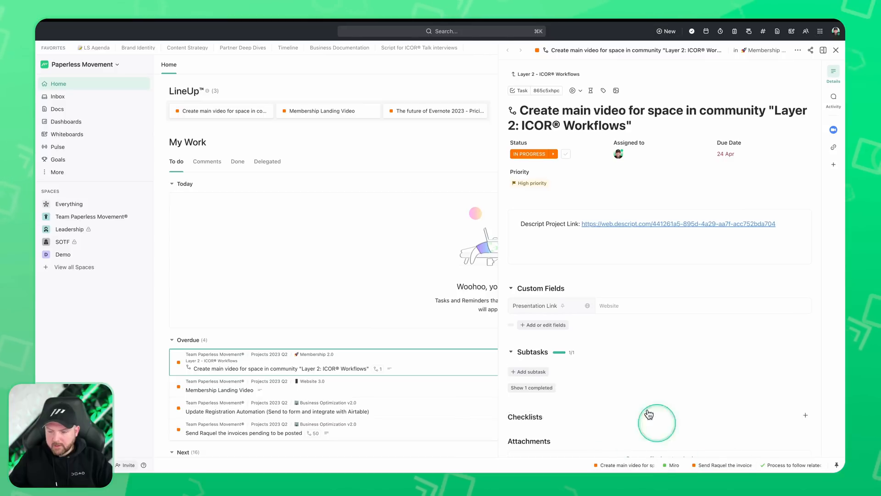
mouse_move(680, 464)
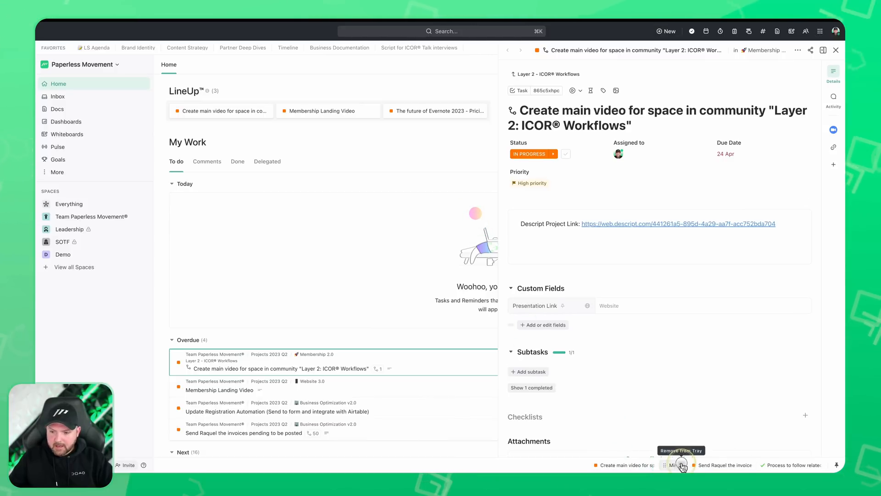